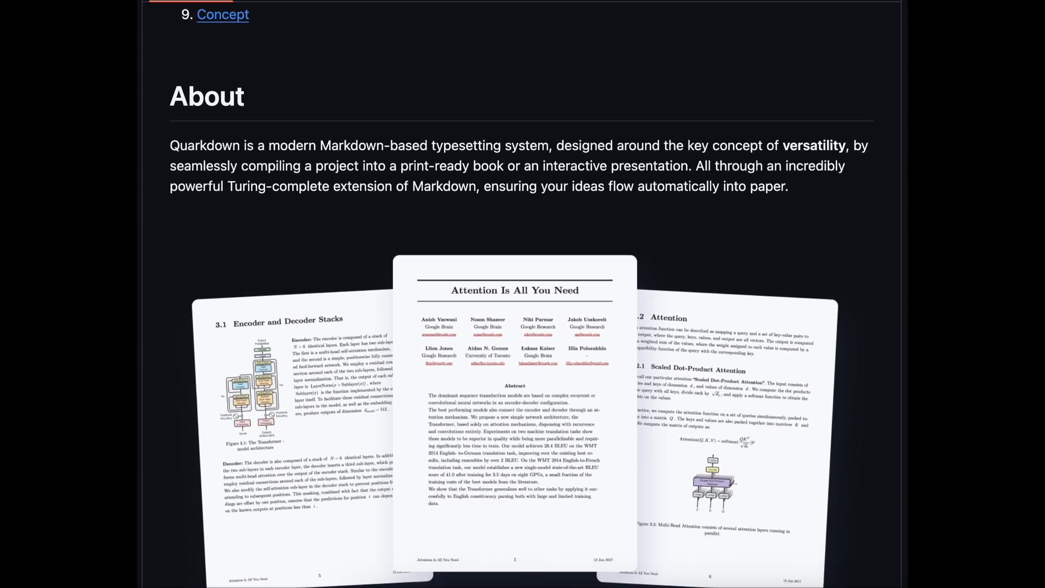
Scroll through the Quarkdown demo presentation to reach the Versatile slide.
scroll(down, 3)
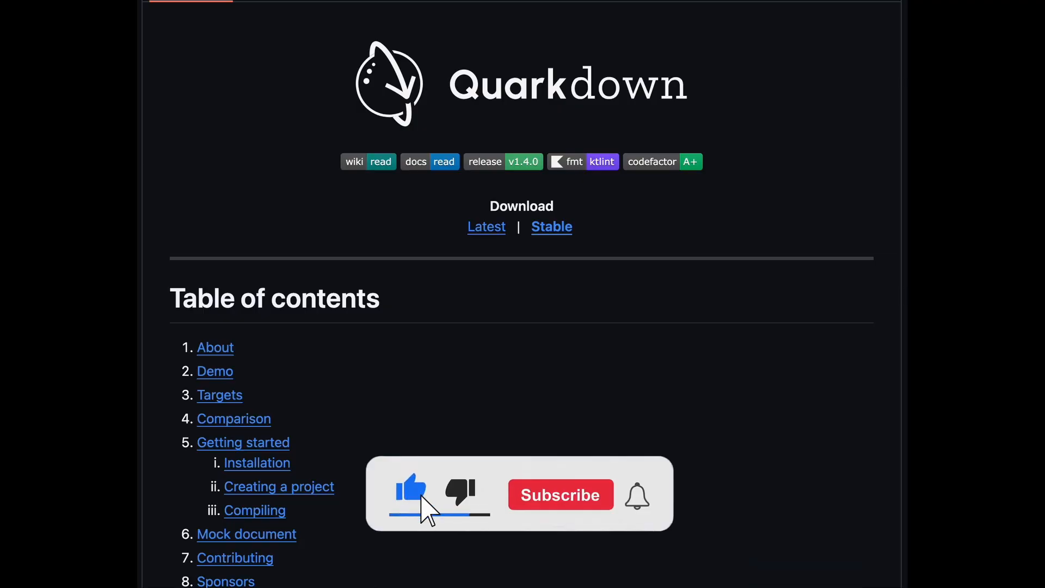
click(559, 494)
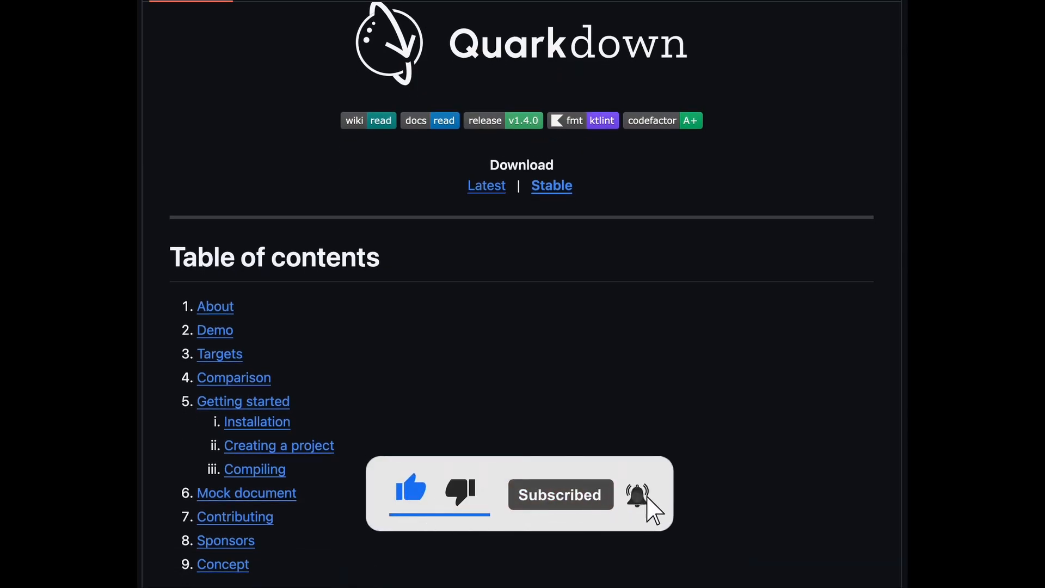
scroll(down, 3)
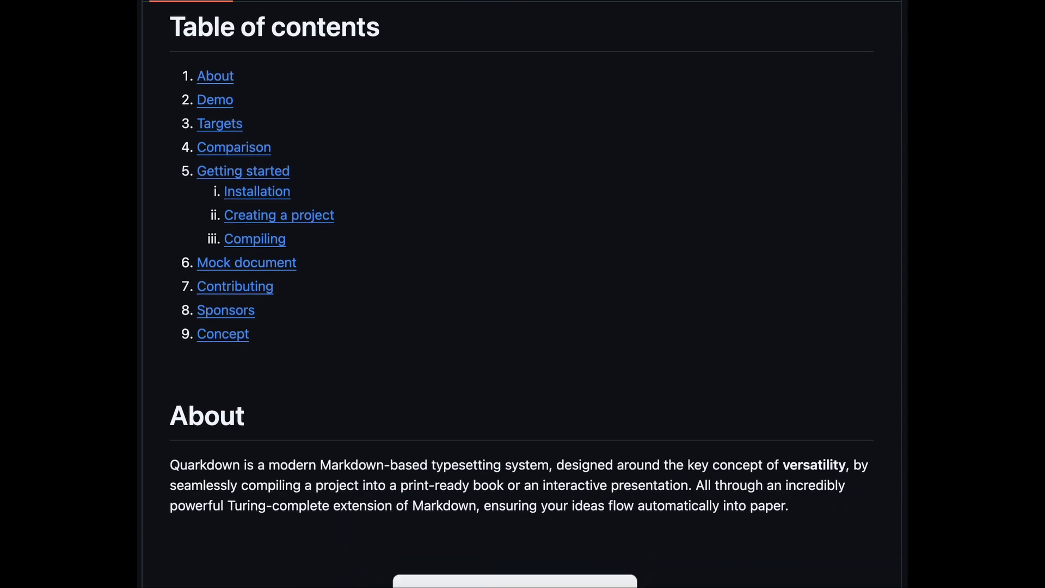
scroll(down, 3)
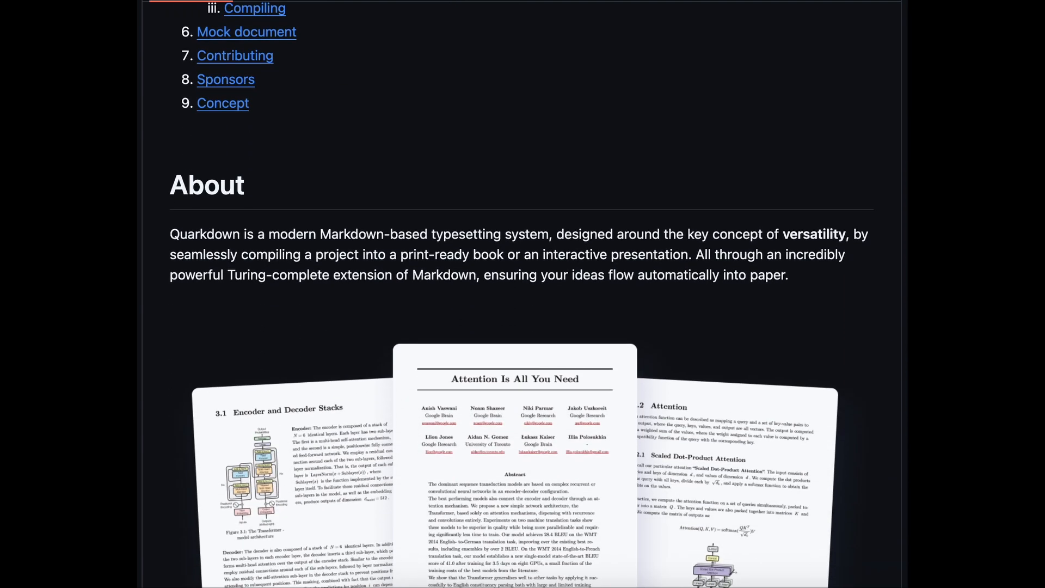
scroll(down, 3)
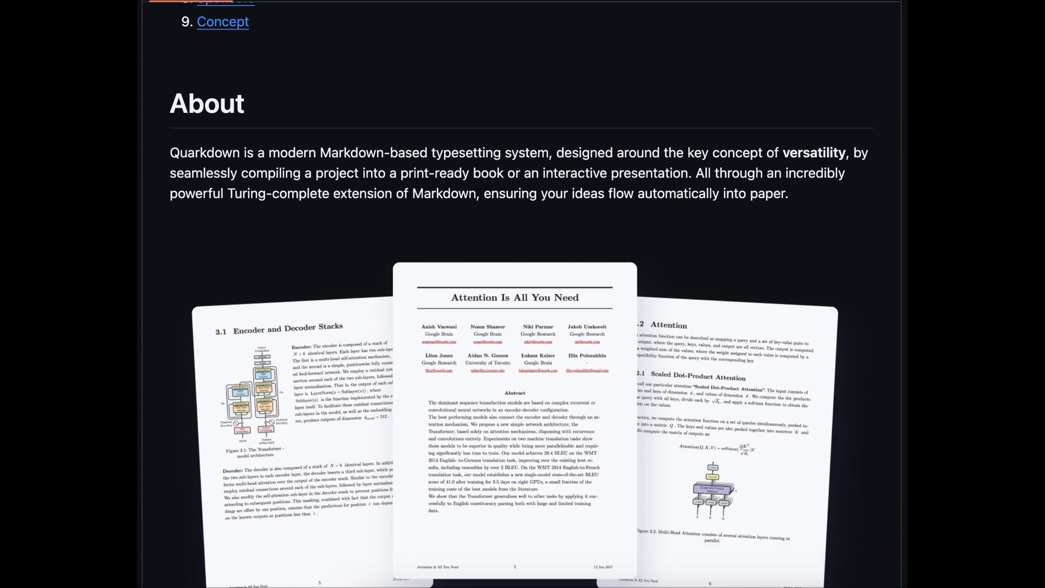
scroll(down, 3)
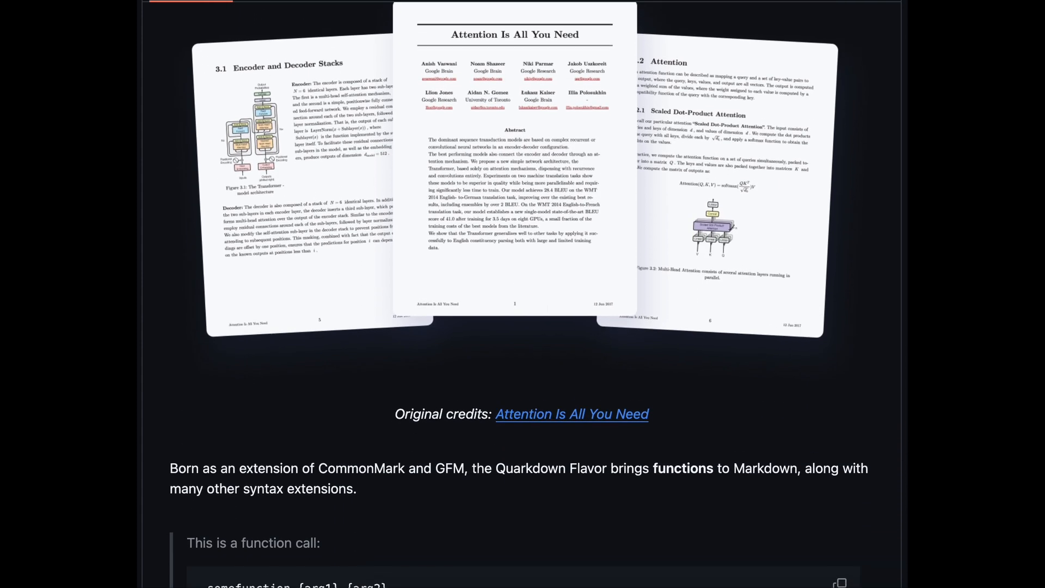
scroll(down, 3)
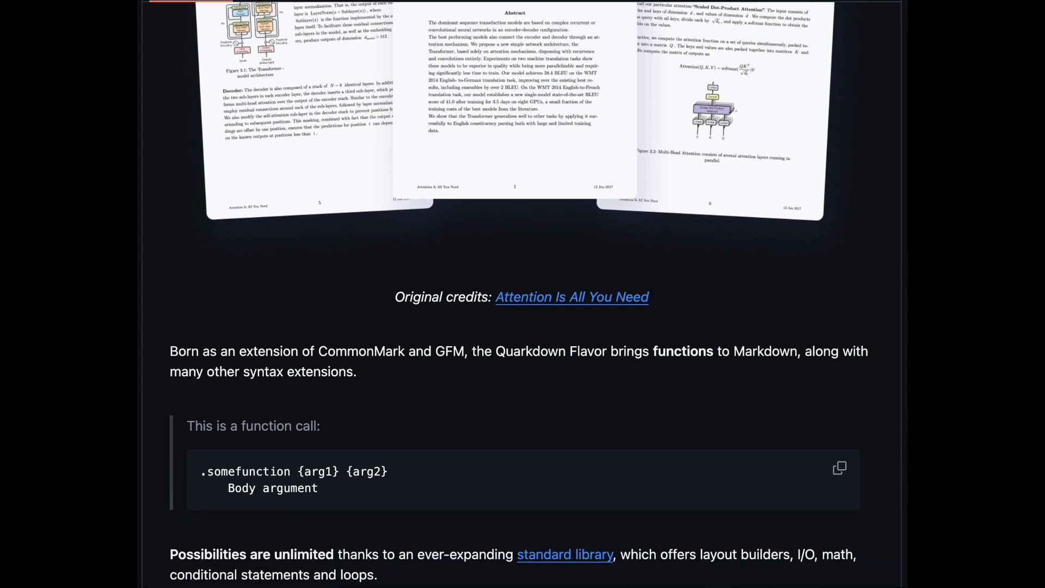
Reveal the remaining export options on the Versatile slide and advance two slides.
click(1026, 537)
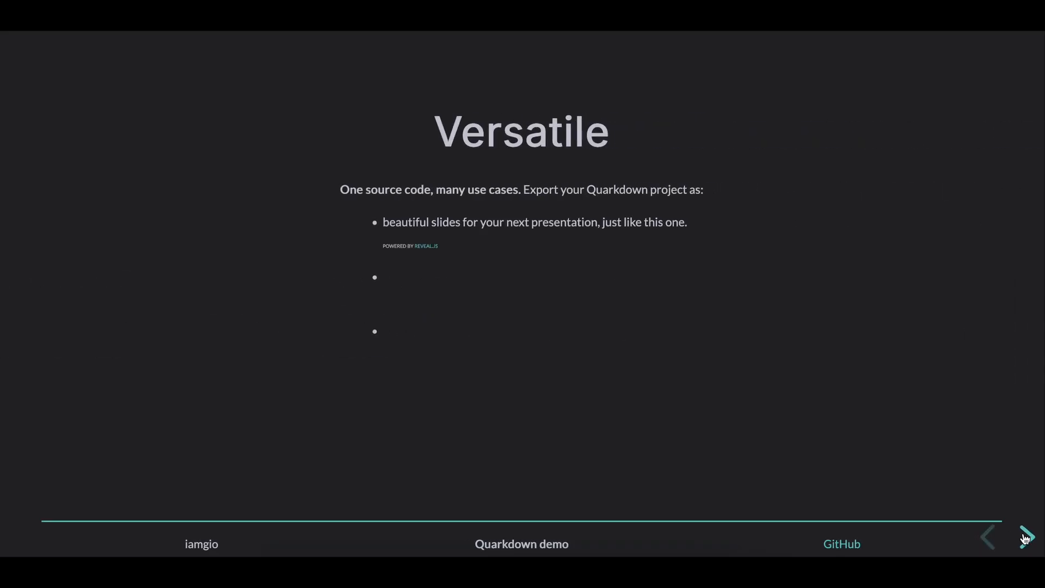
click(1026, 537)
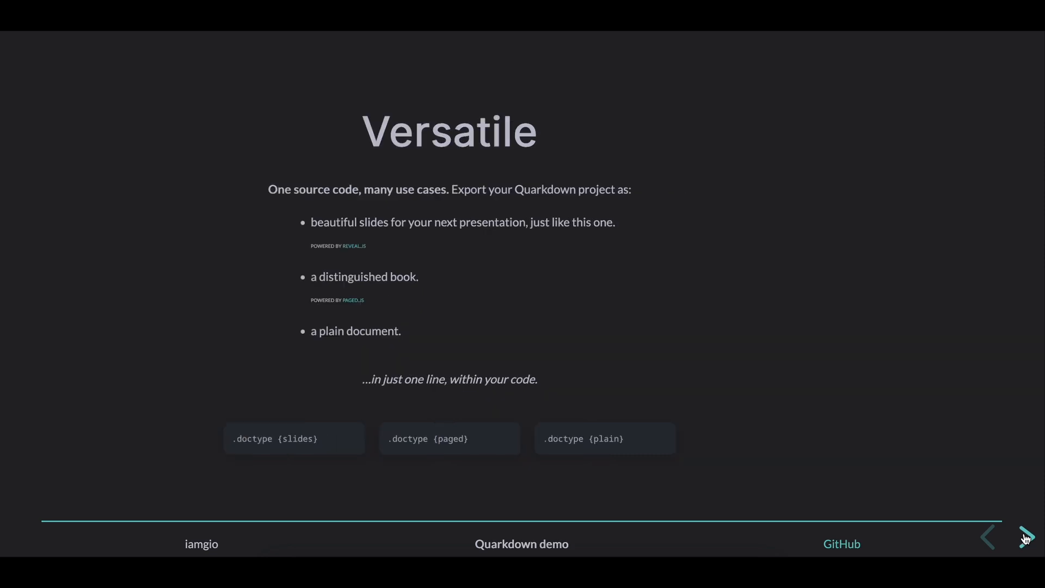
click(1026, 537)
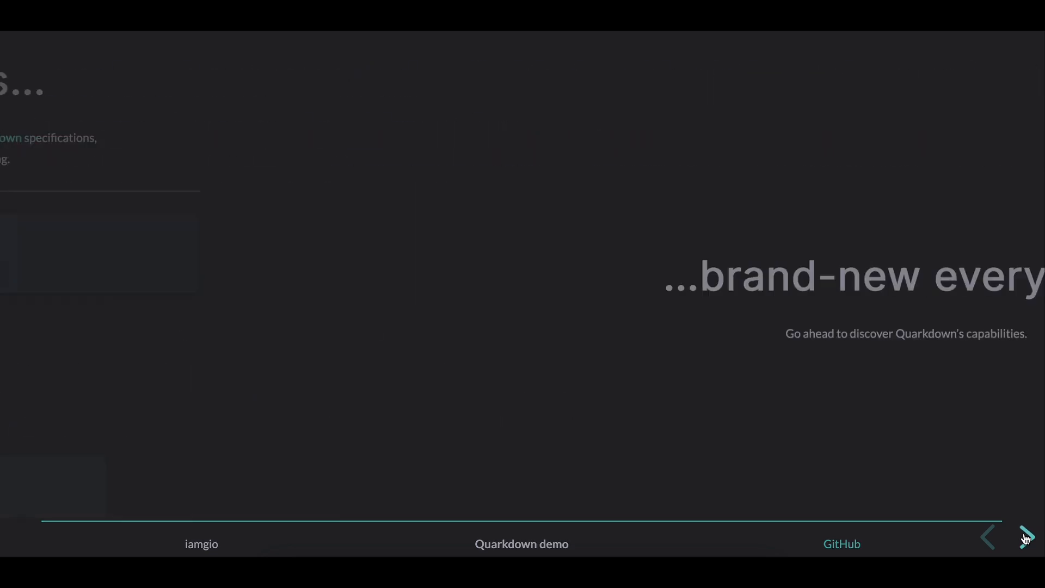
click(1026, 538)
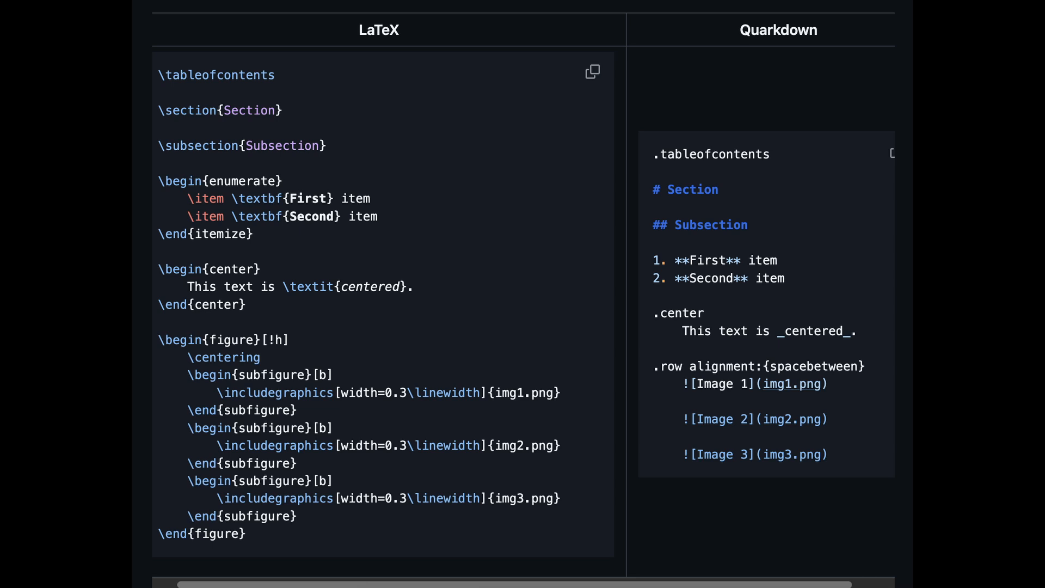
scroll(down, 3)
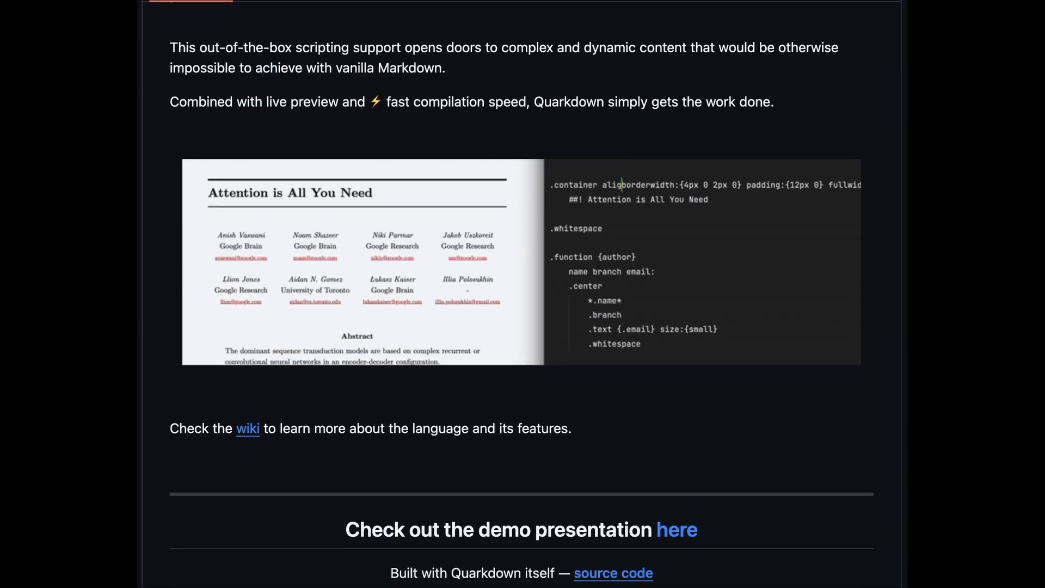
scroll(down, 3)
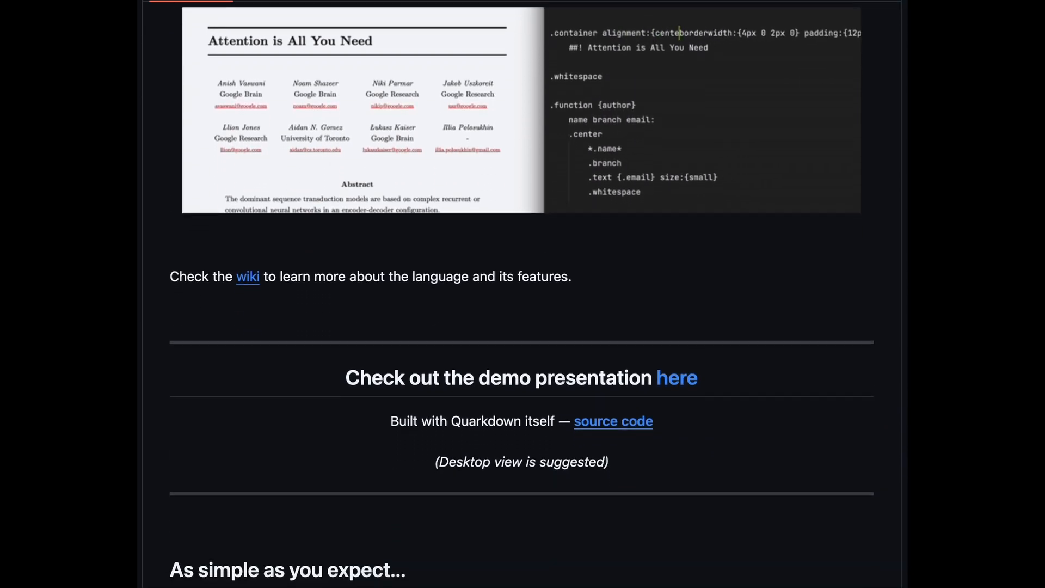
scroll(down, 3)
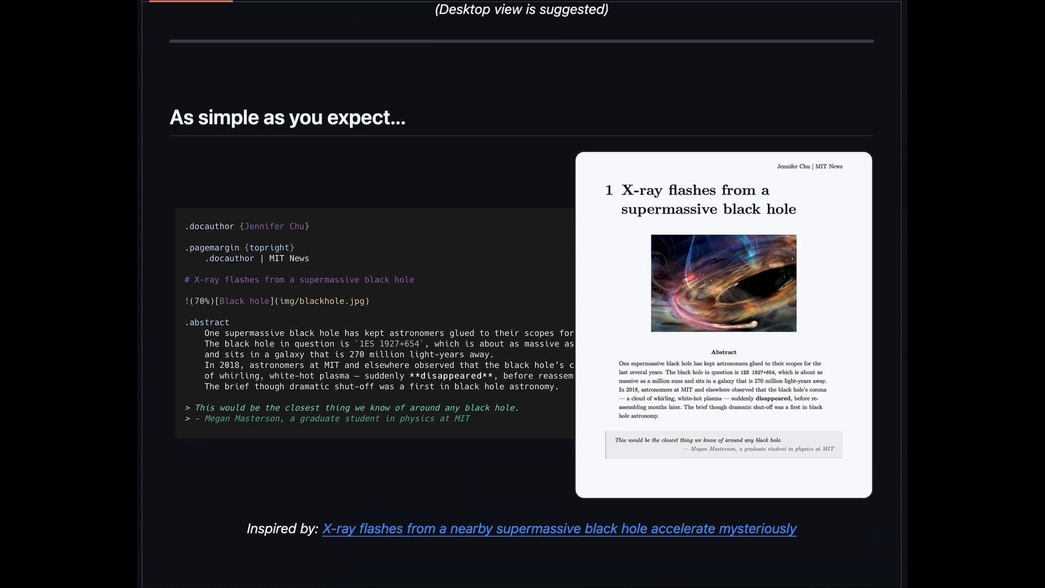
scroll(down, 3)
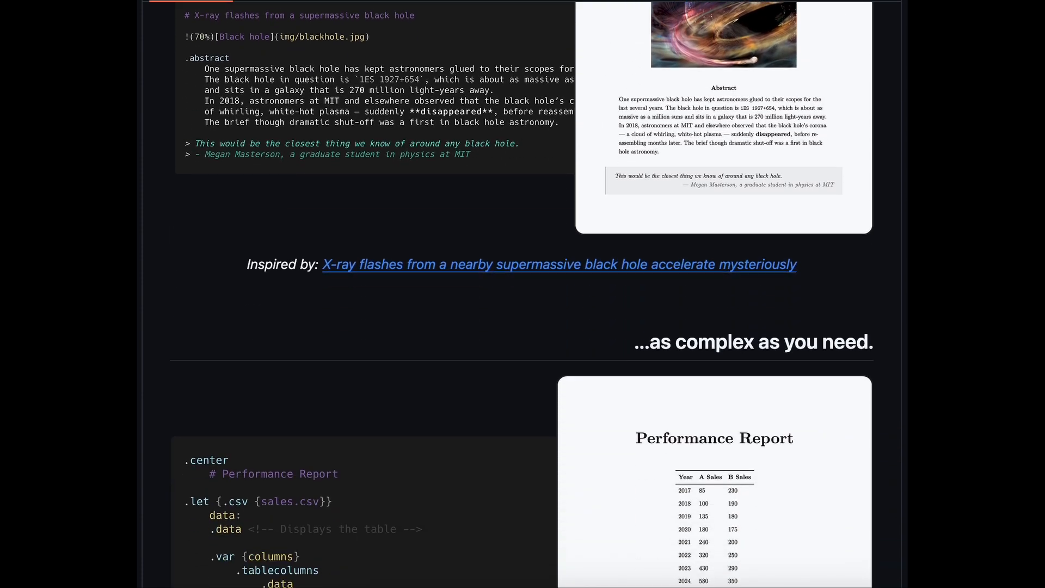
scroll(down, 3)
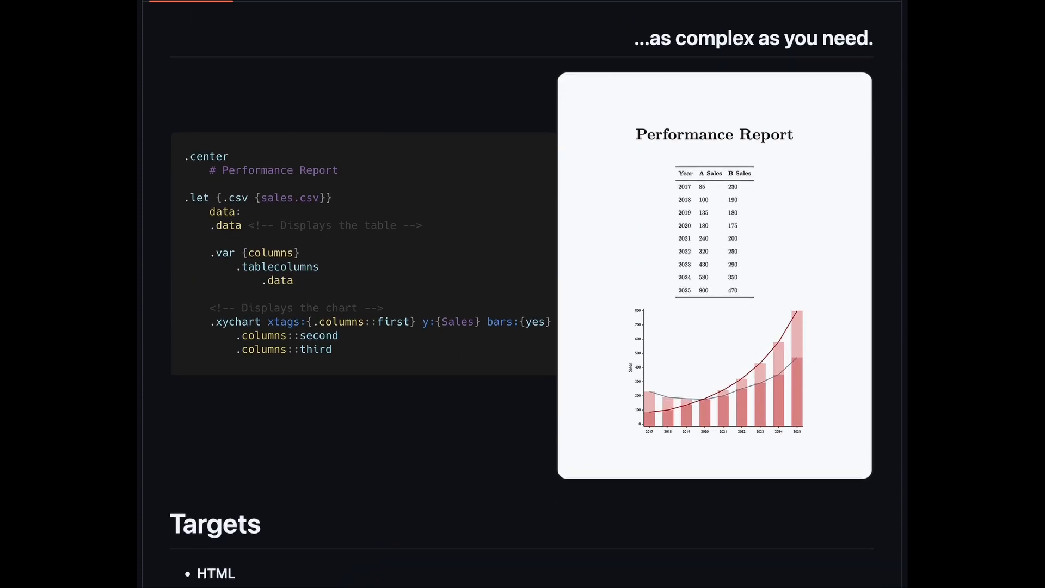
scroll(down, 3)
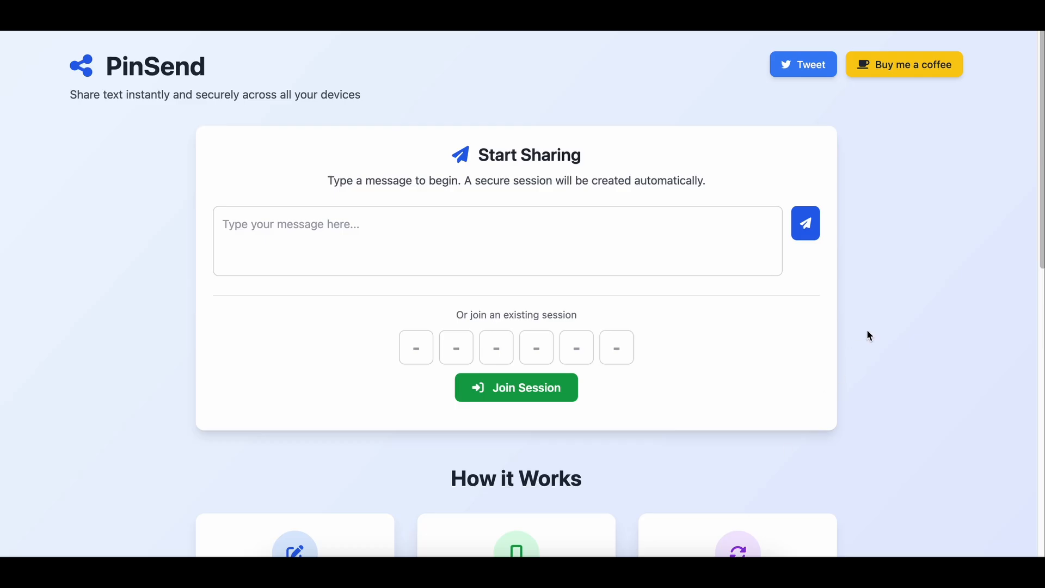
scroll(down, 3)
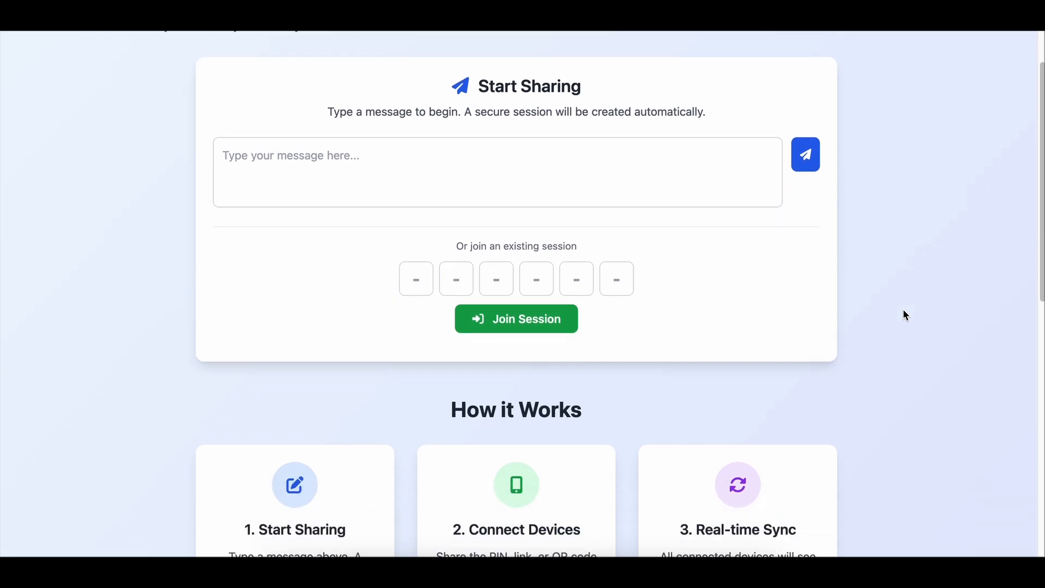
scroll(down, 3)
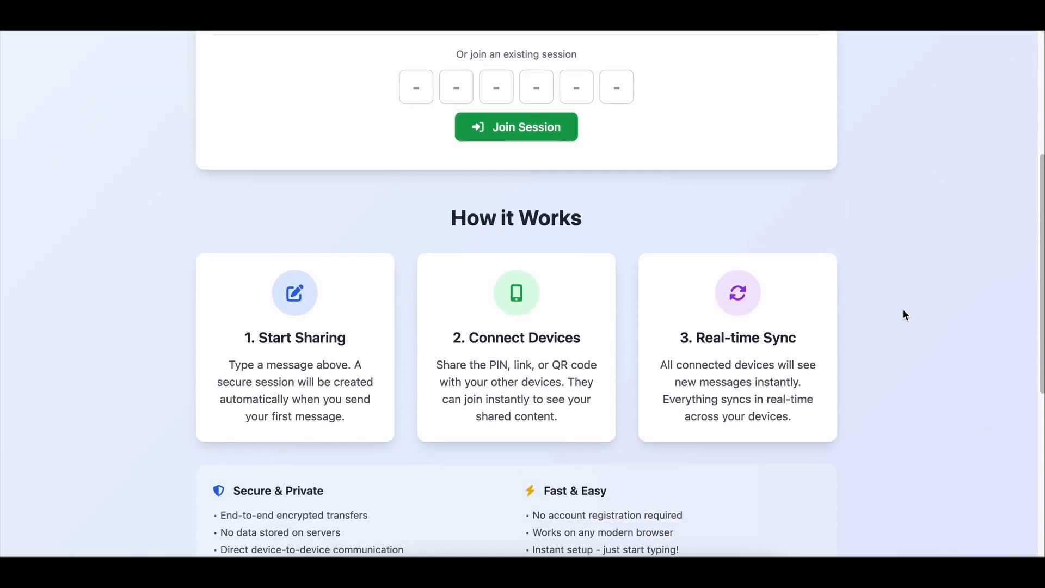
scroll(down, 3)
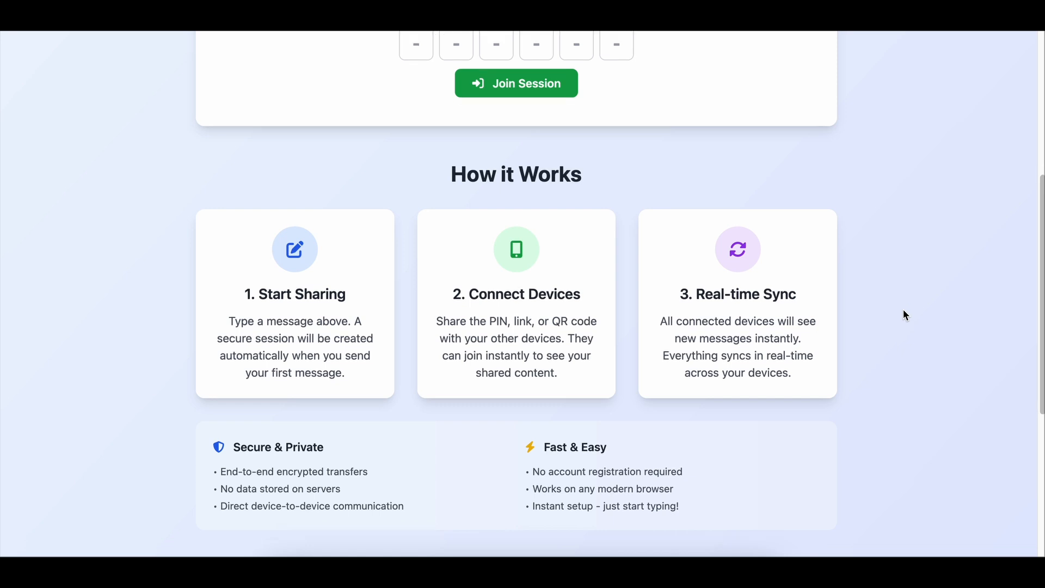
scroll(down, 3)
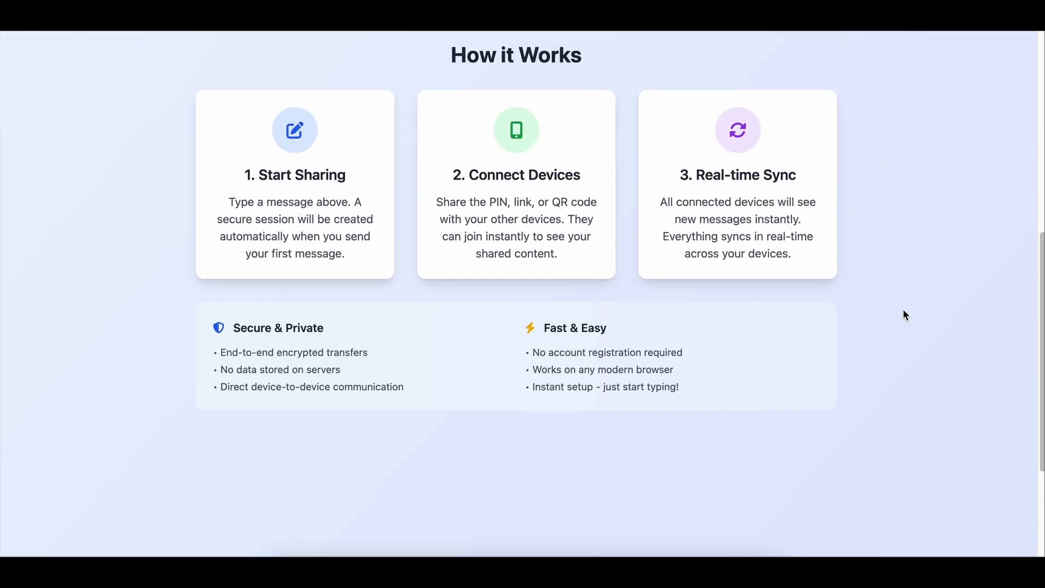
scroll(up, 3)
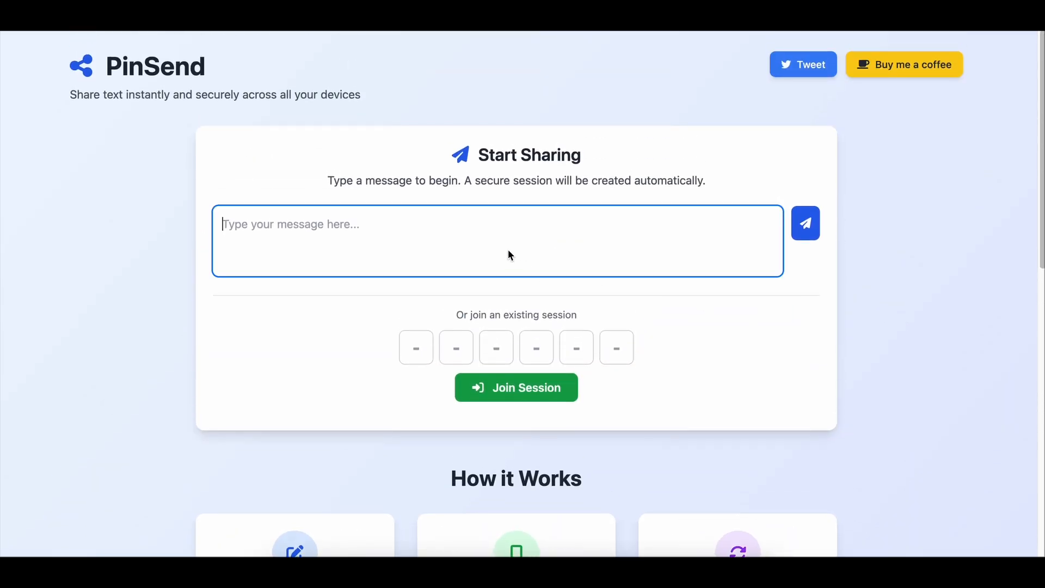
Send 'hello thank you for watching this video :)' and view the new session's PIN and QR code.
text(hello)
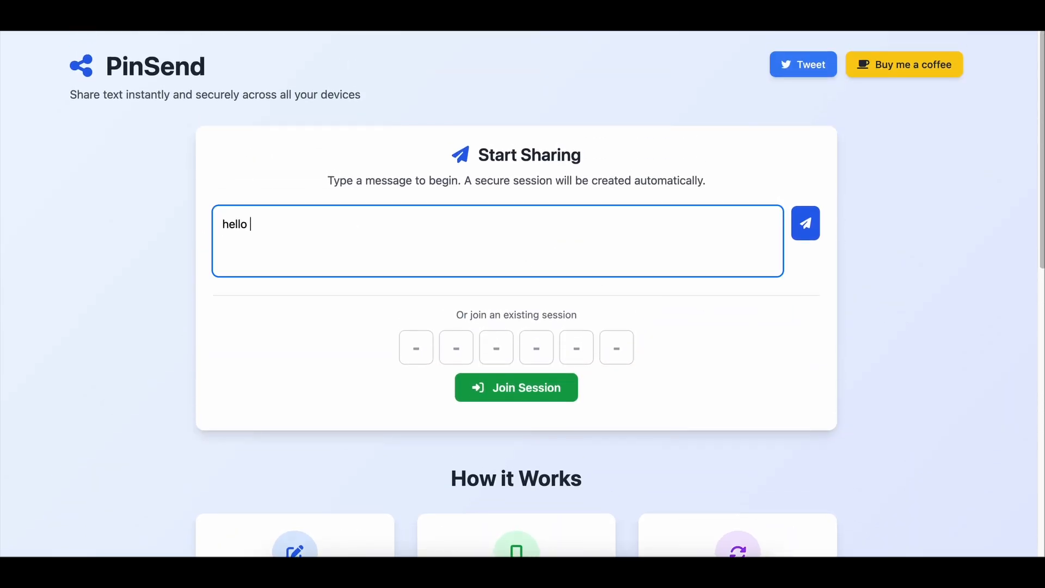
text(thank you for)
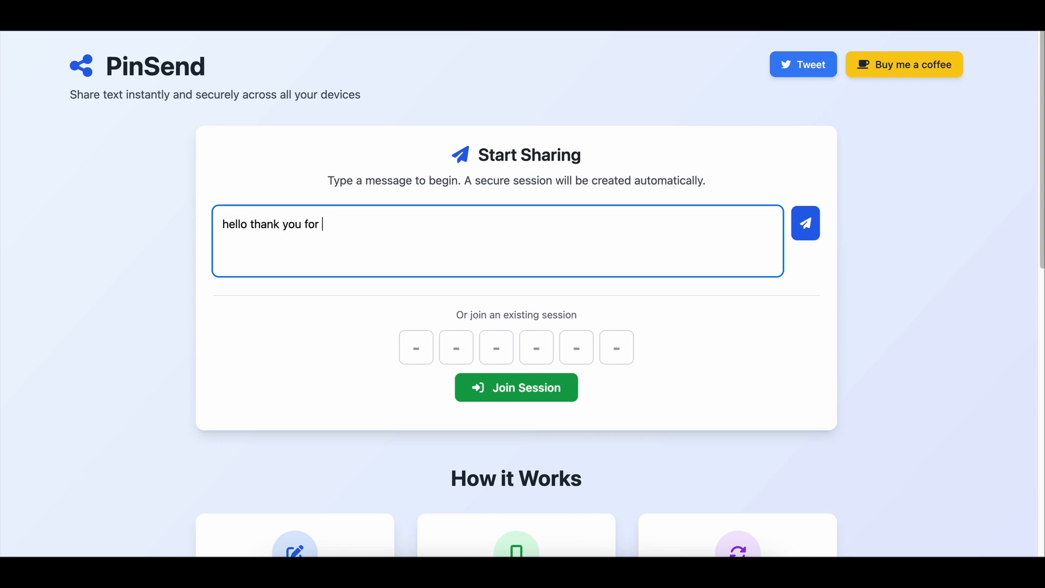
text(watching this vid)
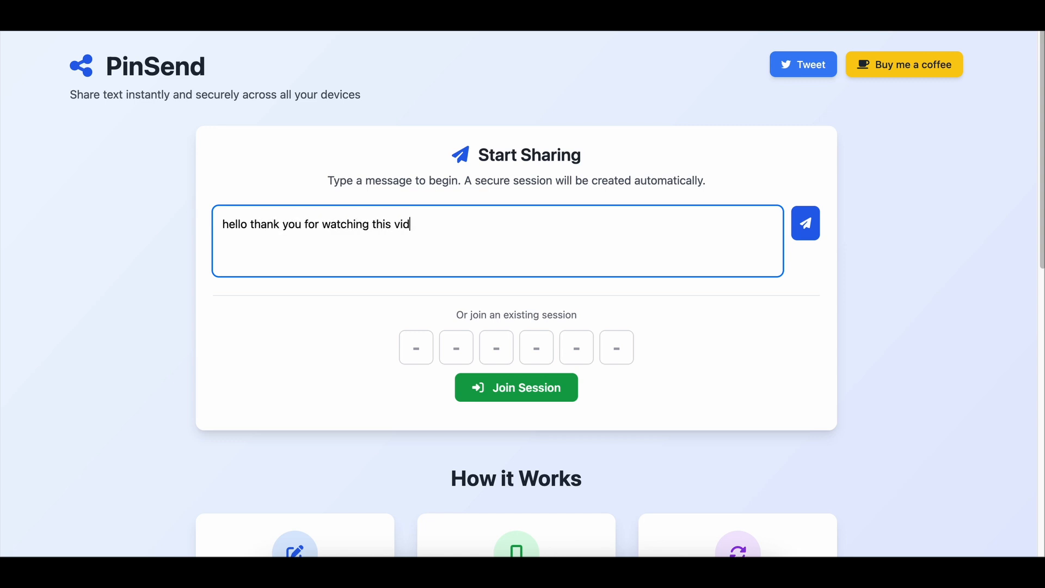
text(eo :))
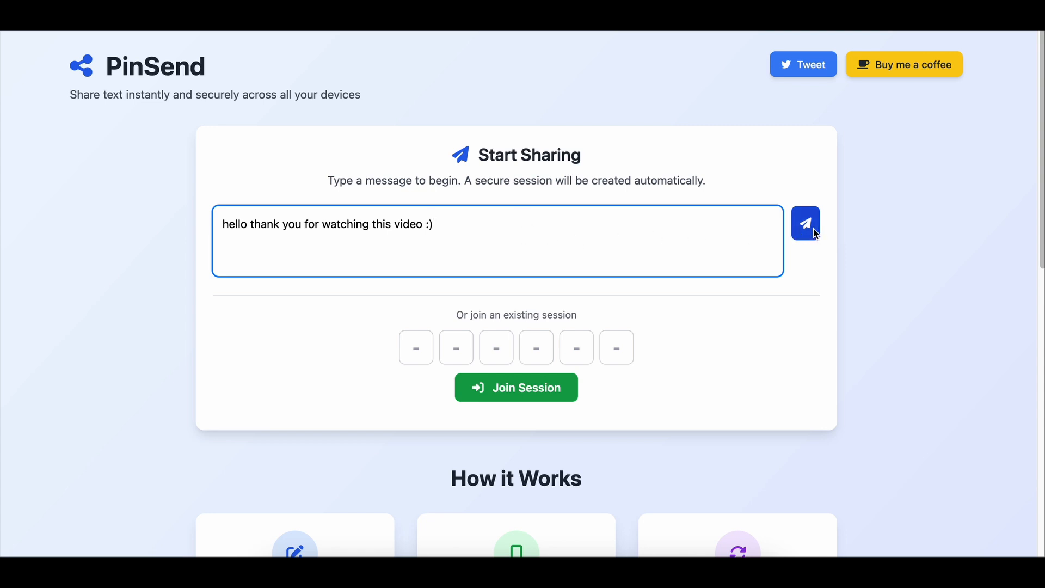
click(805, 224)
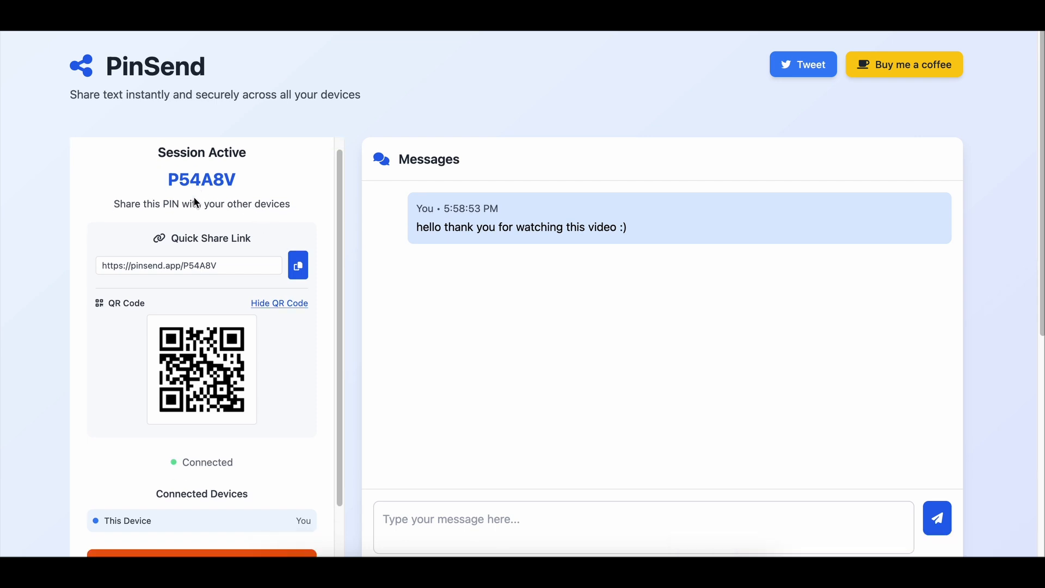
scroll(down, 3)
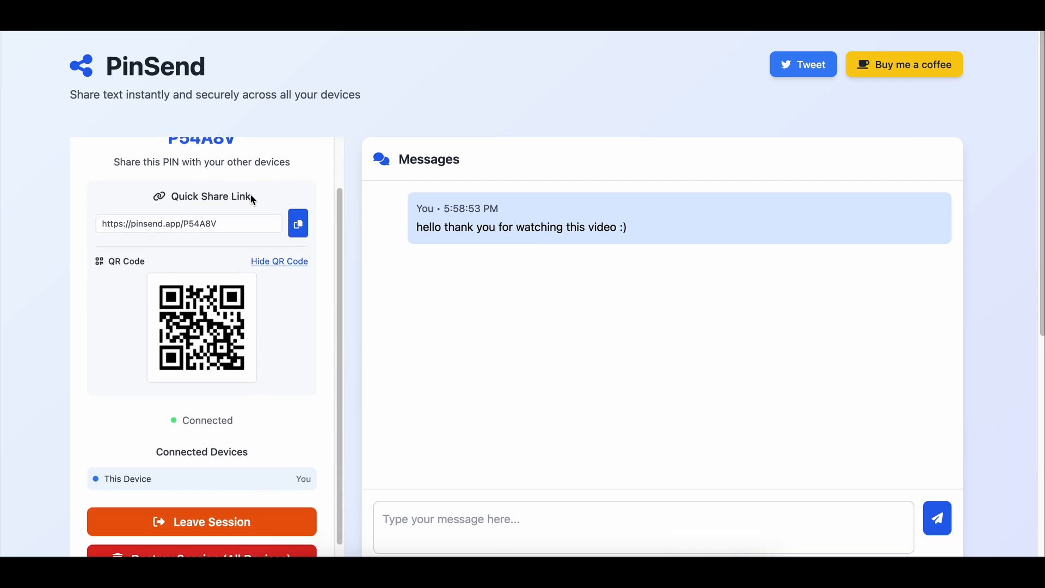
scroll(down, 3)
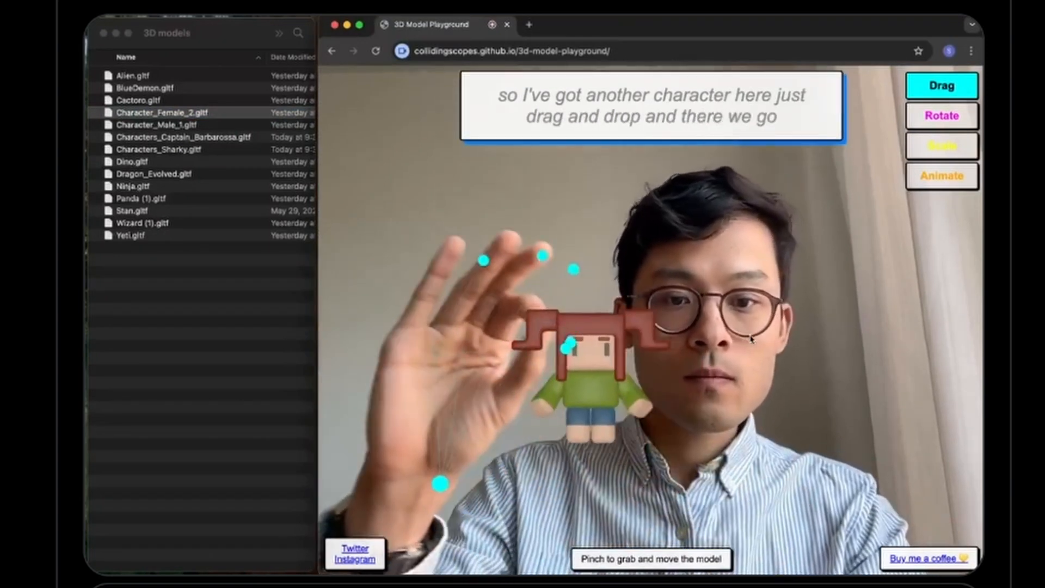
Load Character_Female_2.gltf, show its Animate list, then scroll the creator's project cards.
click(942, 115)
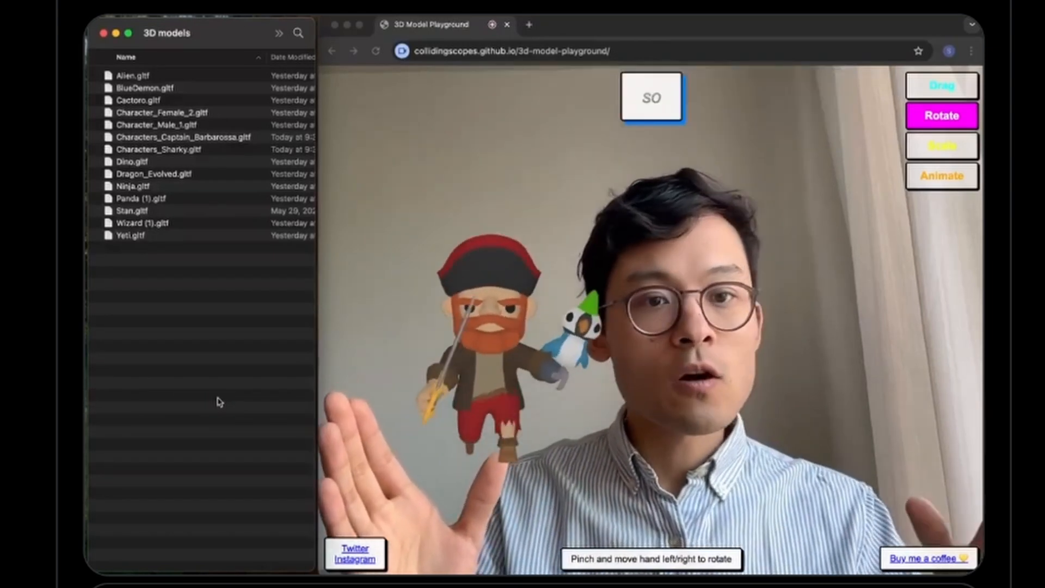
click(942, 146)
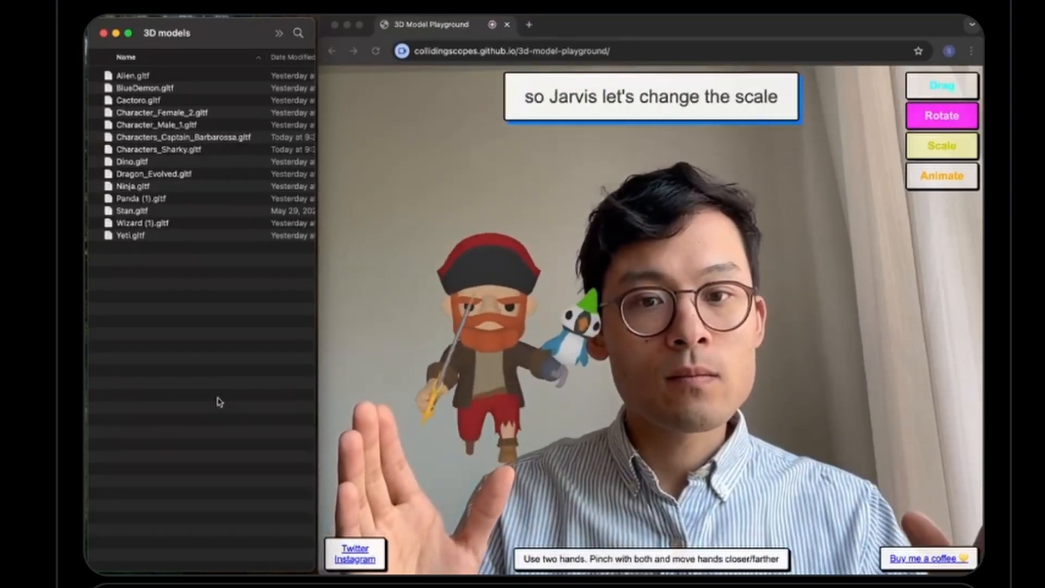
click(941, 145)
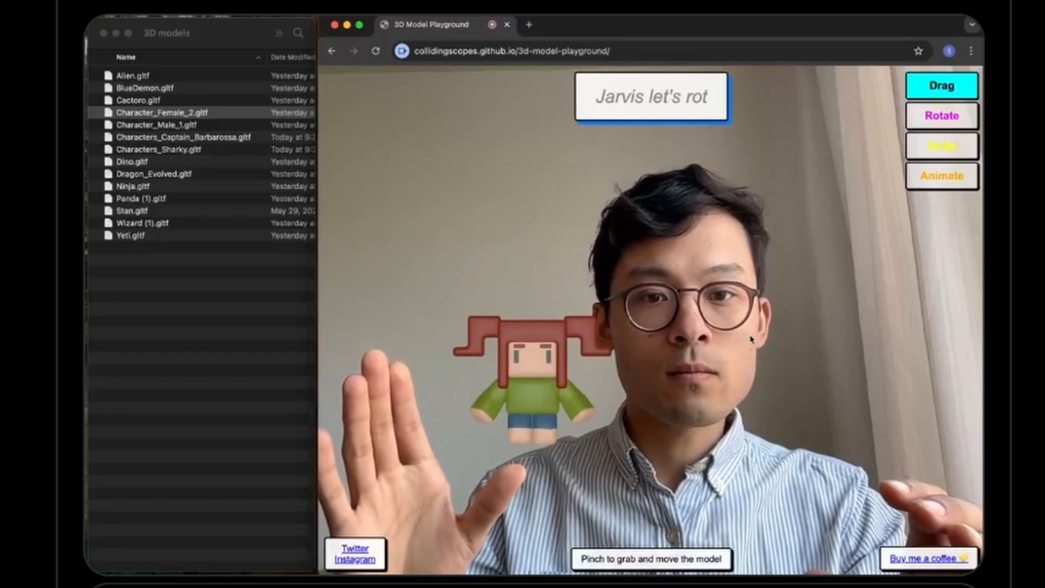
click(941, 115)
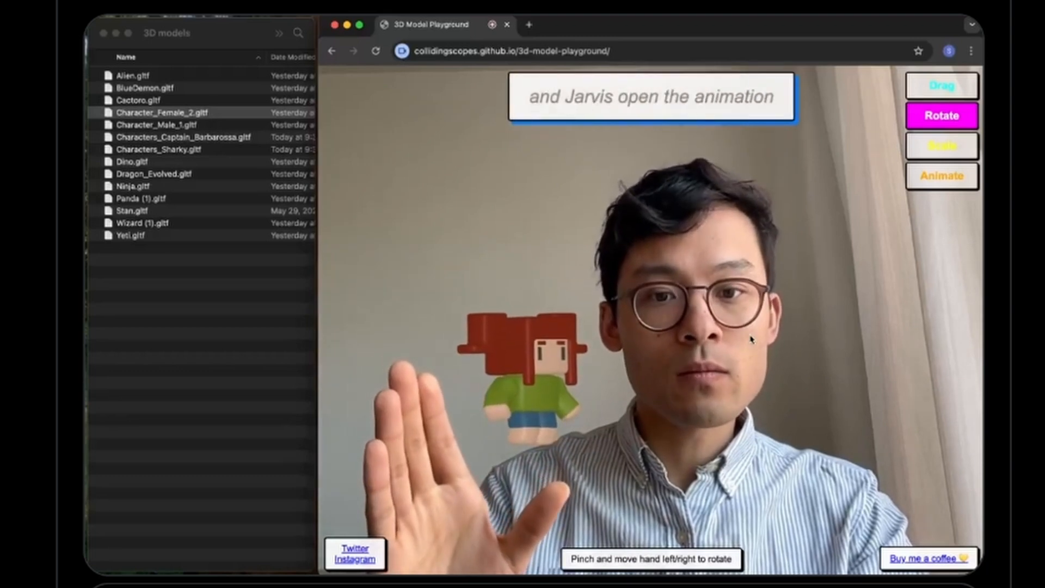
click(941, 176)
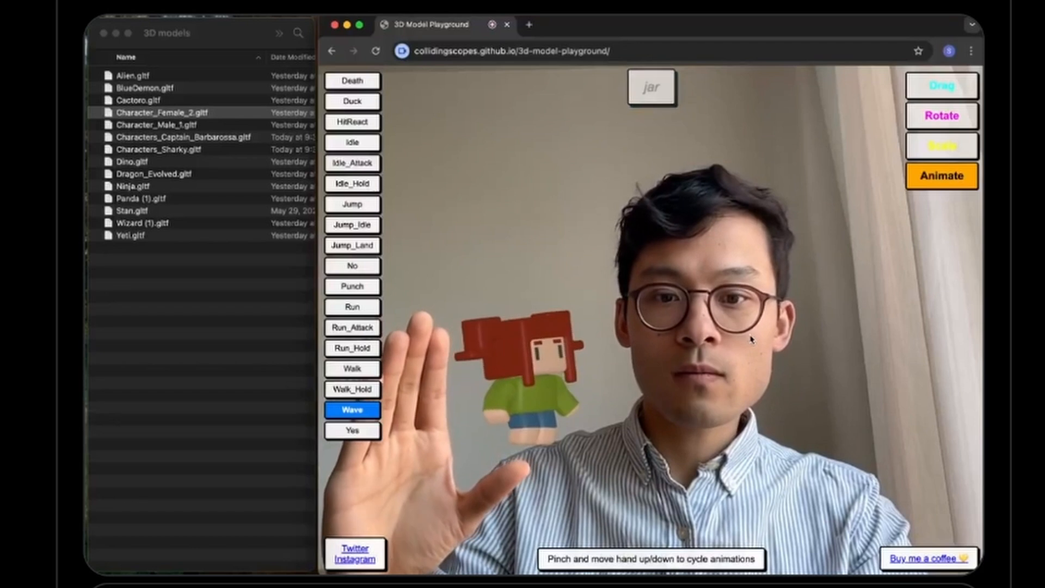
click(941, 116)
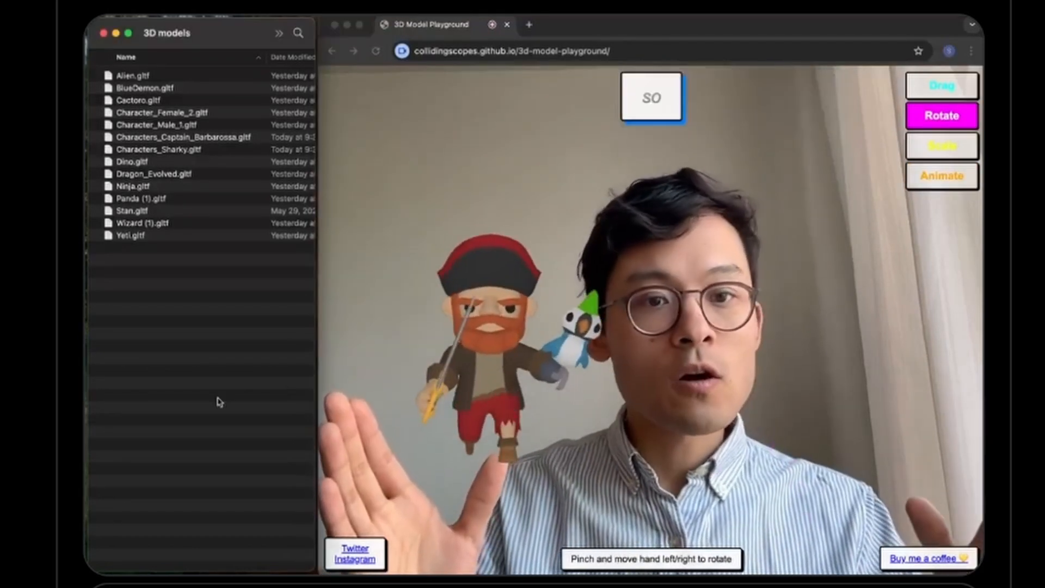
click(941, 146)
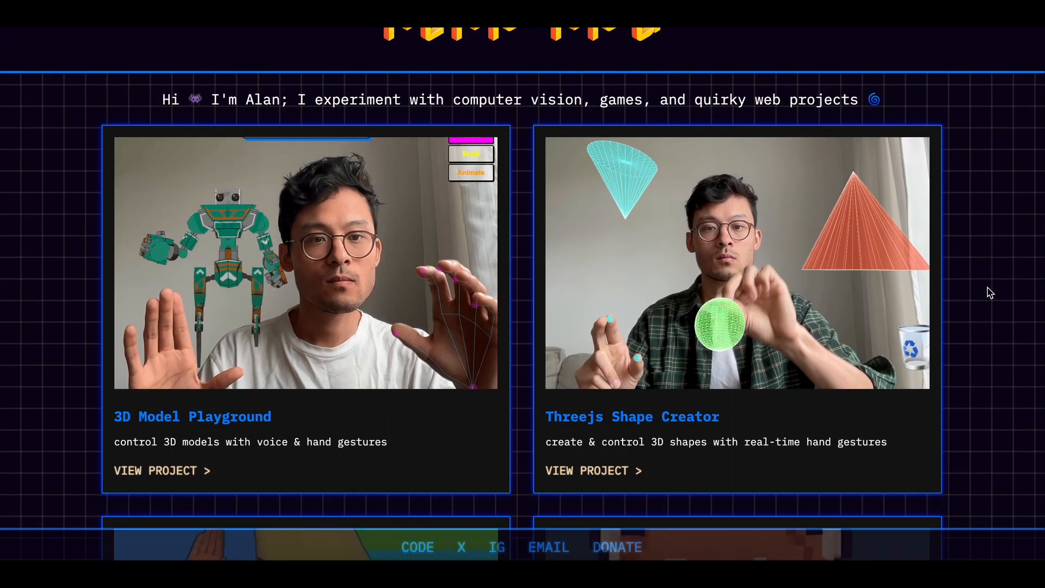
scroll(down, 3)
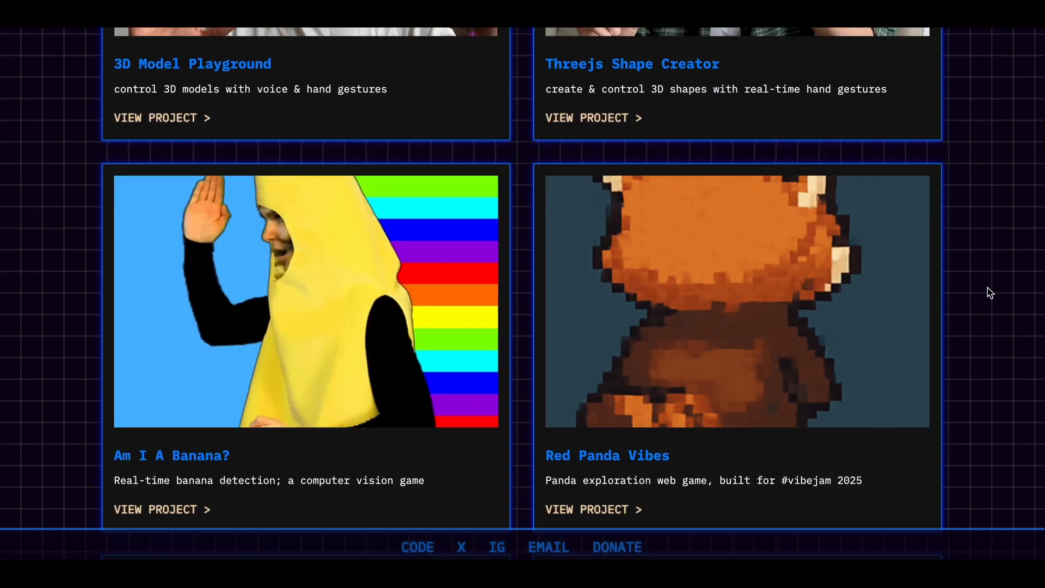
scroll(down, 3)
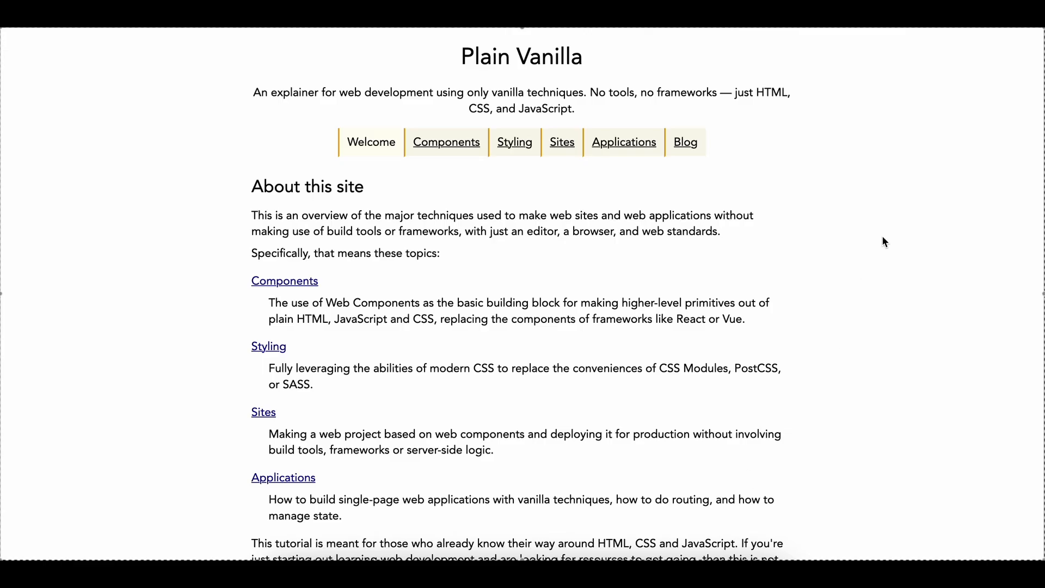
scroll(down, 3)
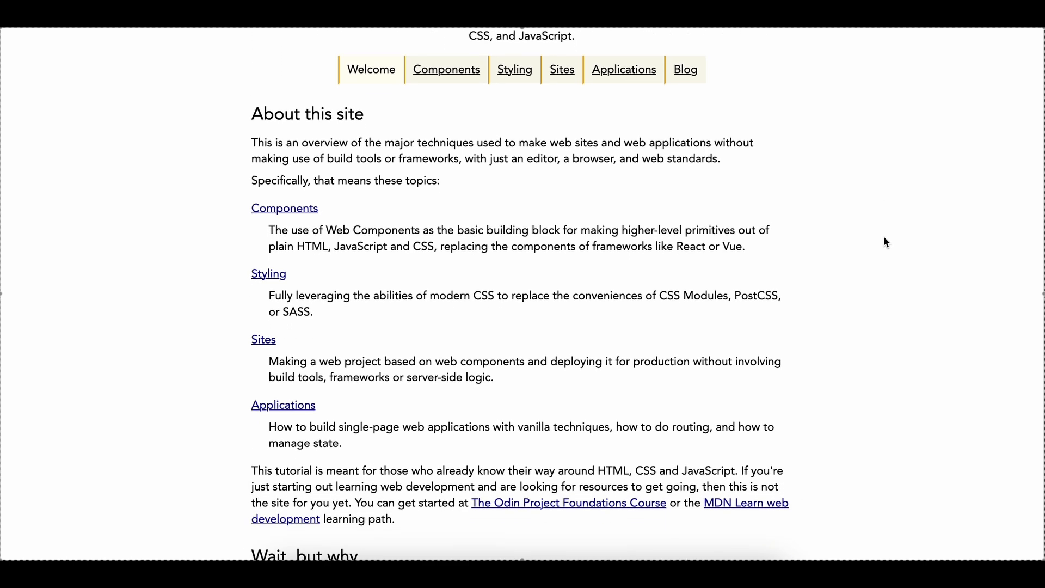
scroll(down, 3)
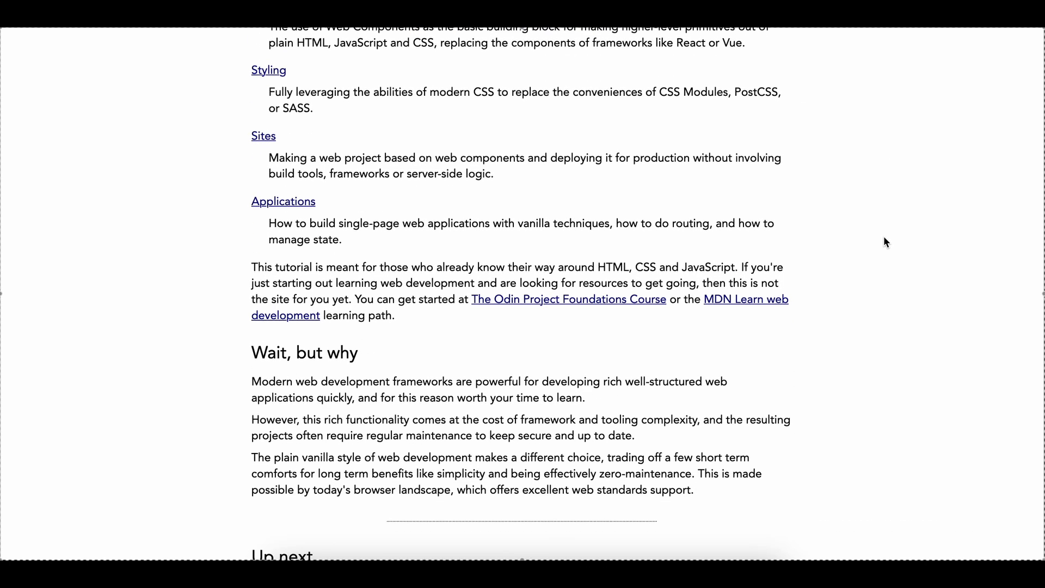
scroll(down, 3)
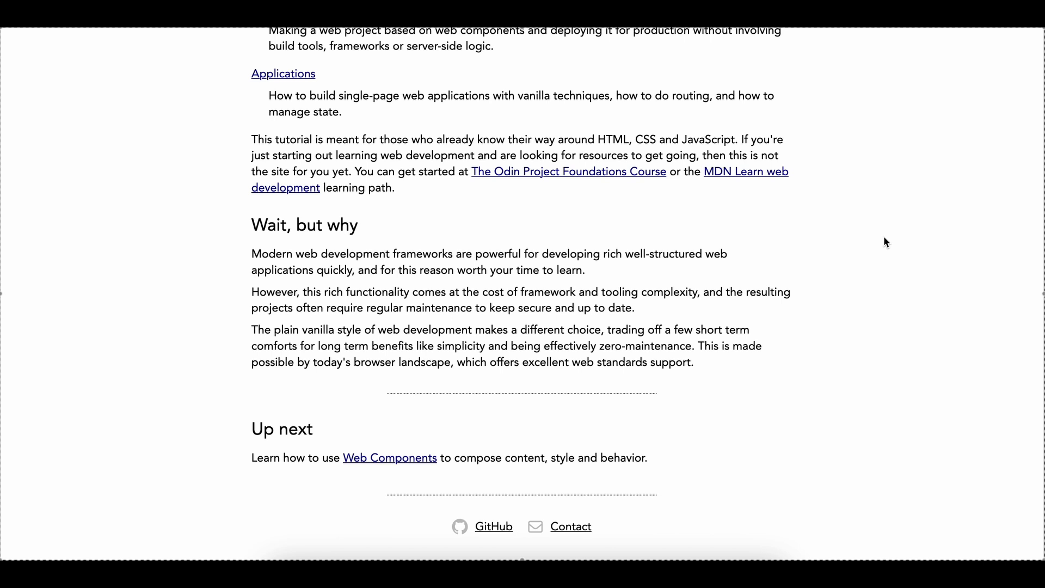
mouse_move(389, 458)
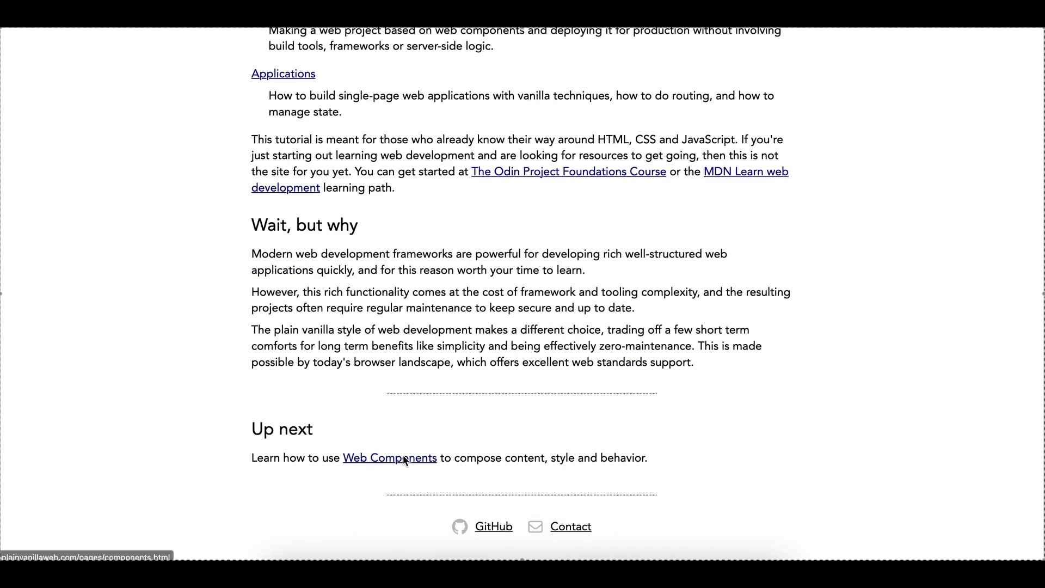
Open the Web Components tutorial and start reading its simple component examples.
click(389, 458)
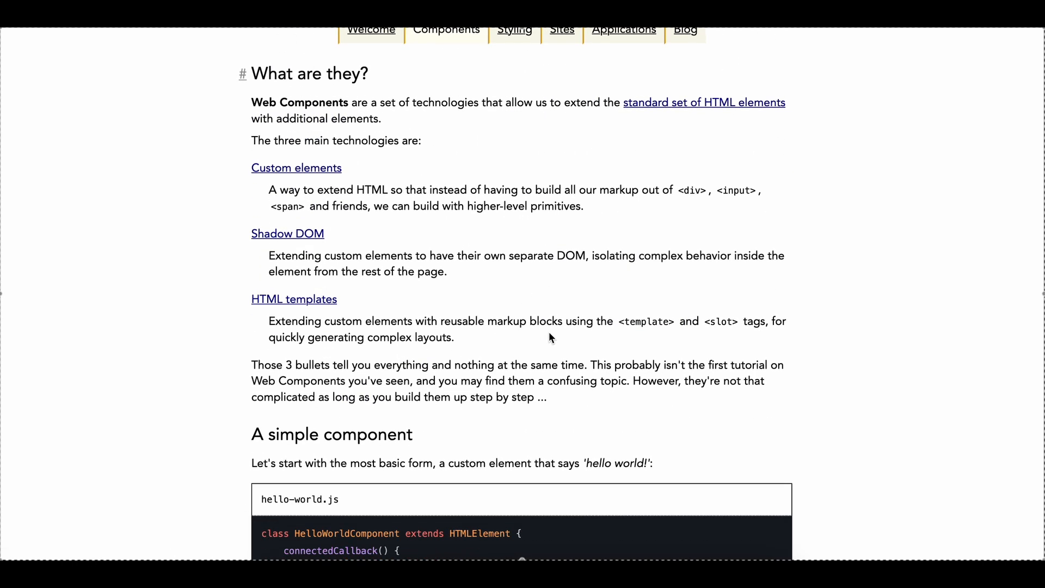
scroll(down, 3)
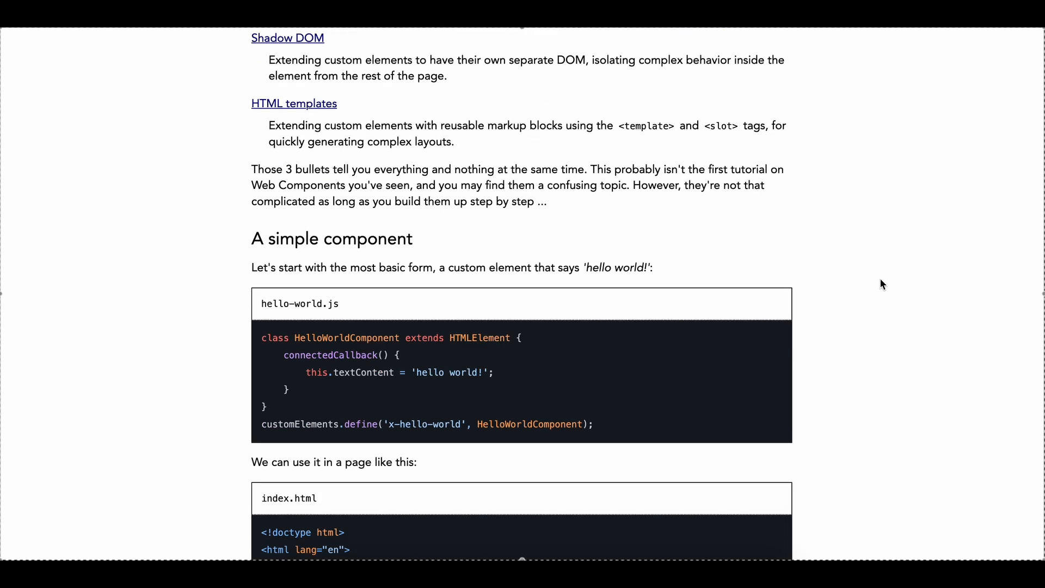
scroll(down, 3)
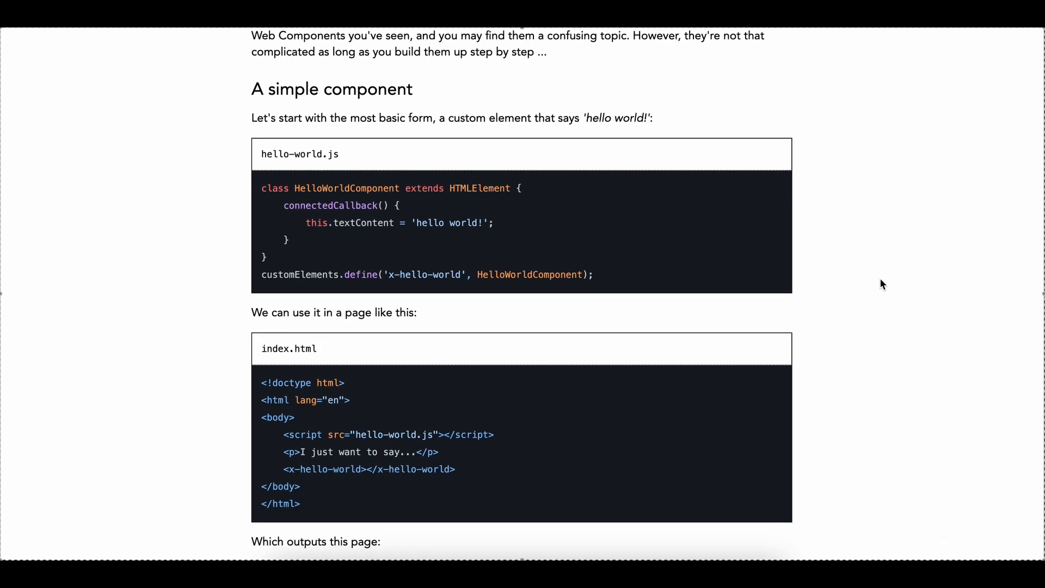
scroll(down, 3)
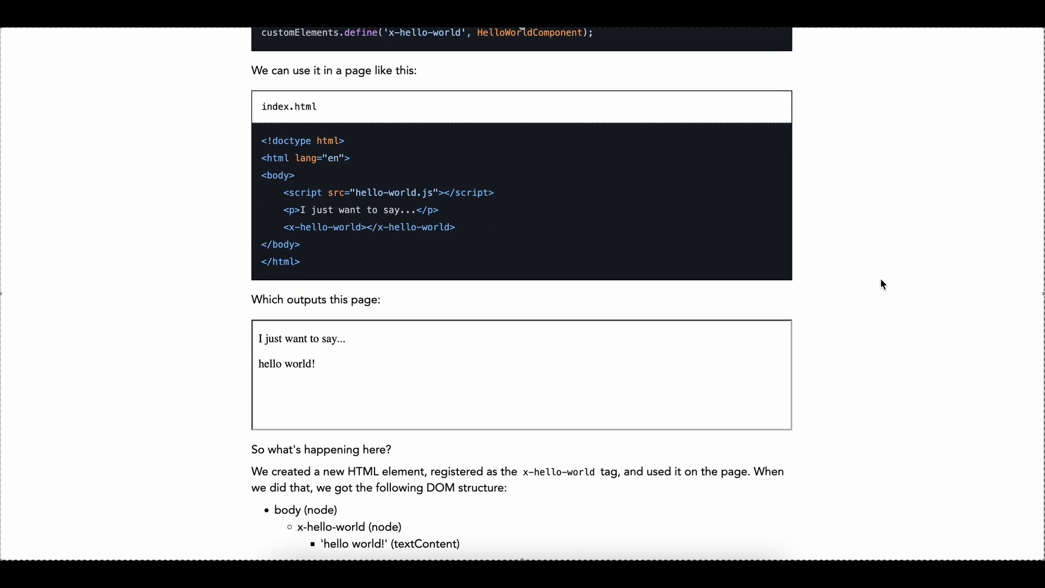
scroll(down, 3)
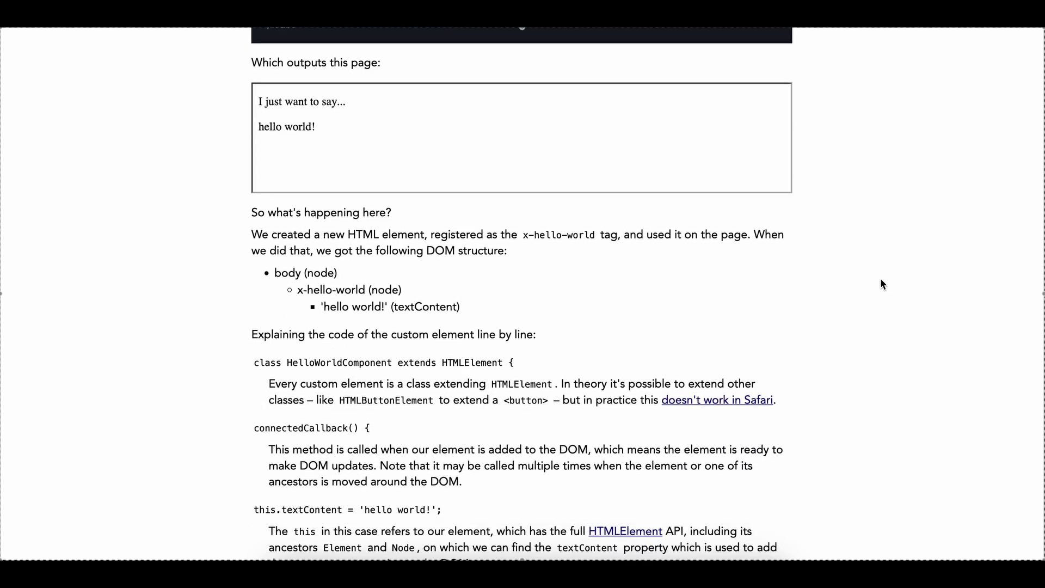
scroll(down, 3)
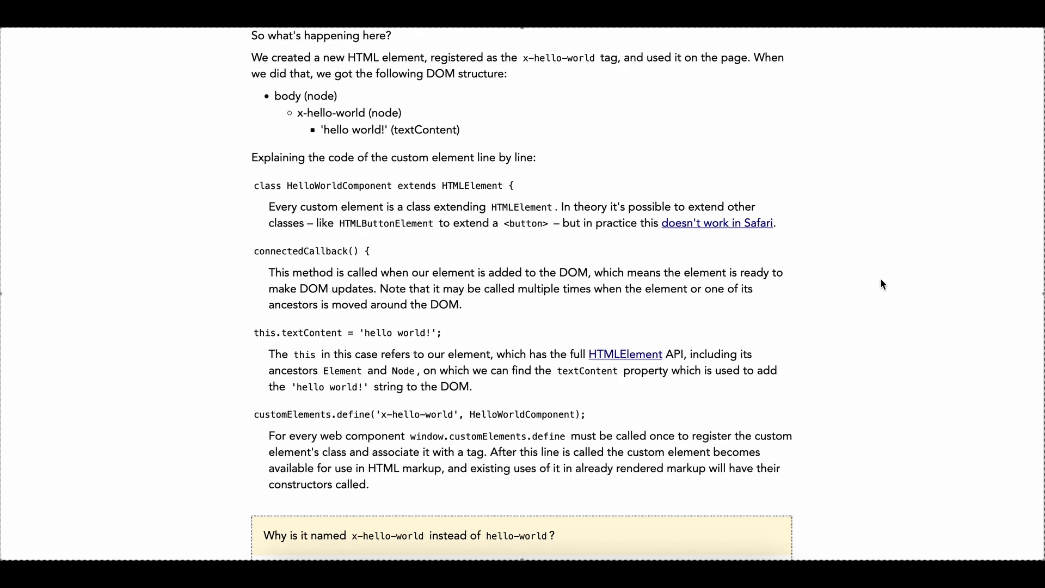
Scroll through the remaining avatar, badge and header component examples.
scroll(down, 3)
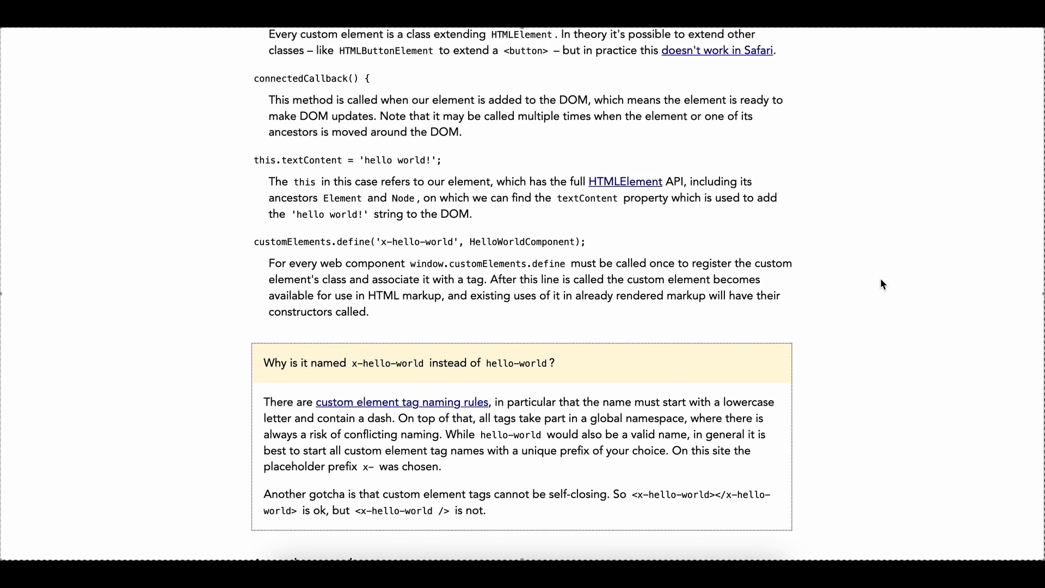
scroll(down, 3)
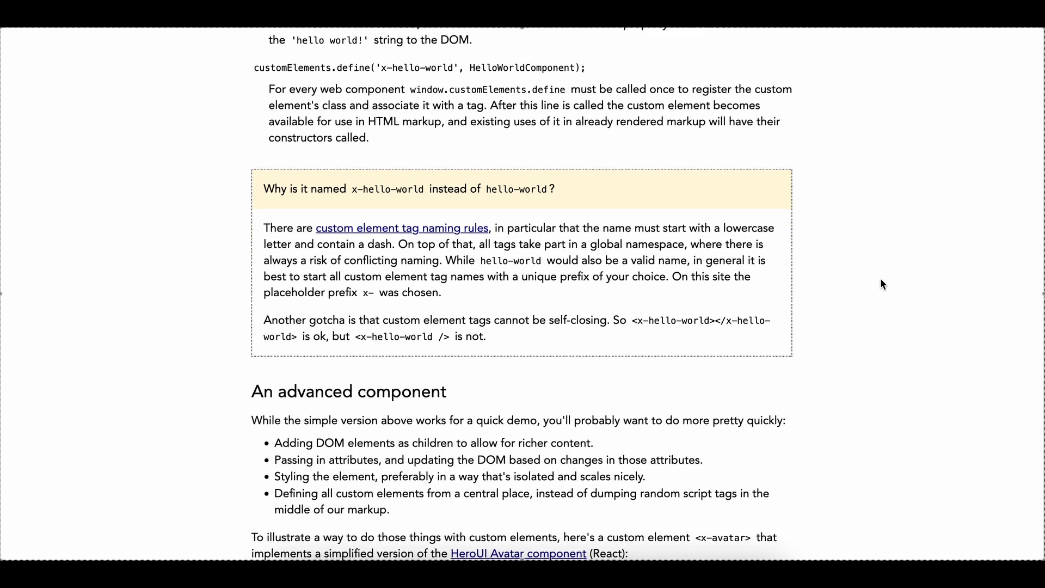
scroll(down, 3)
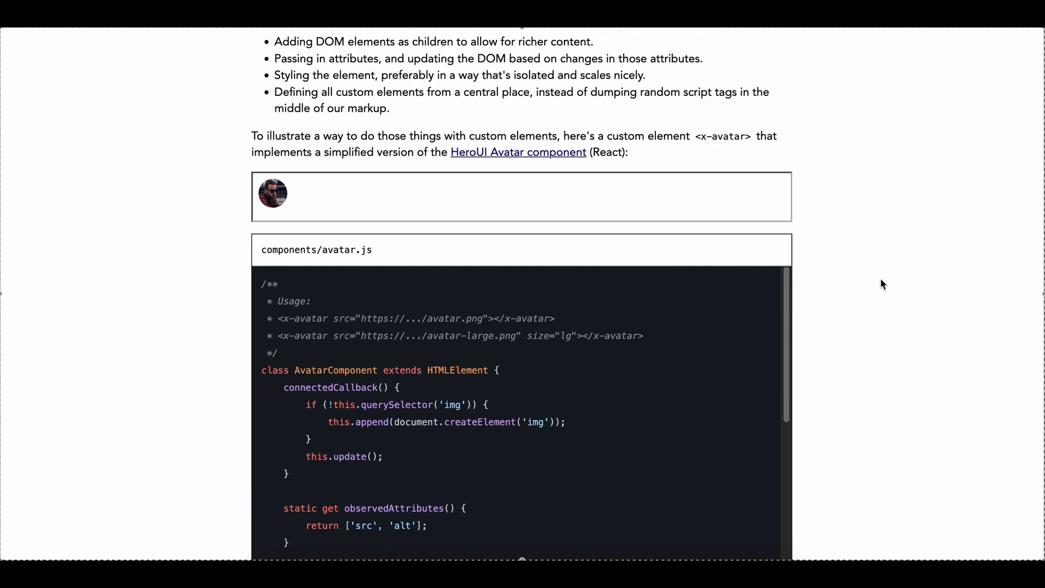
scroll(down, 3)
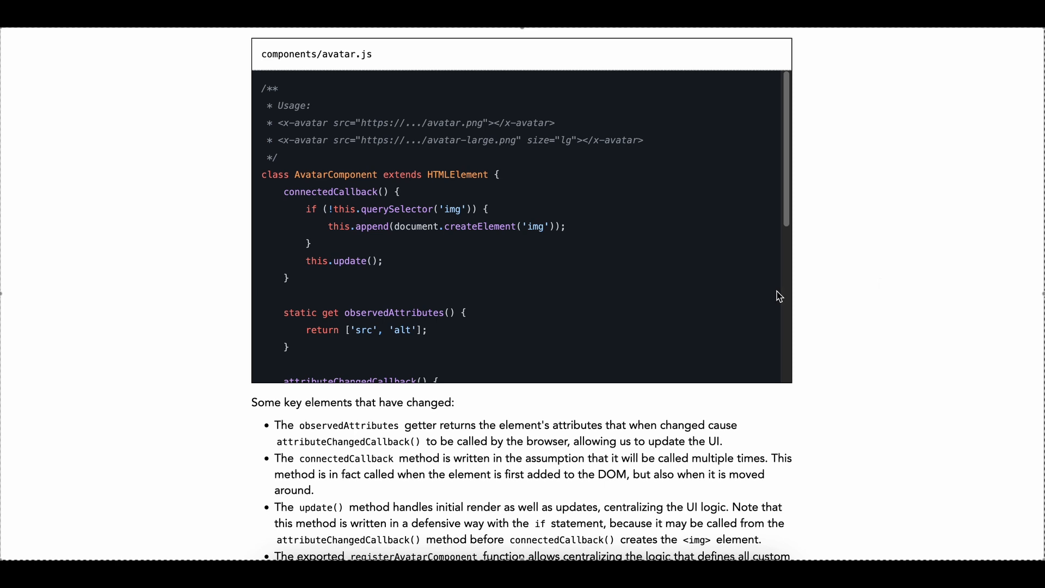
scroll(down, 3)
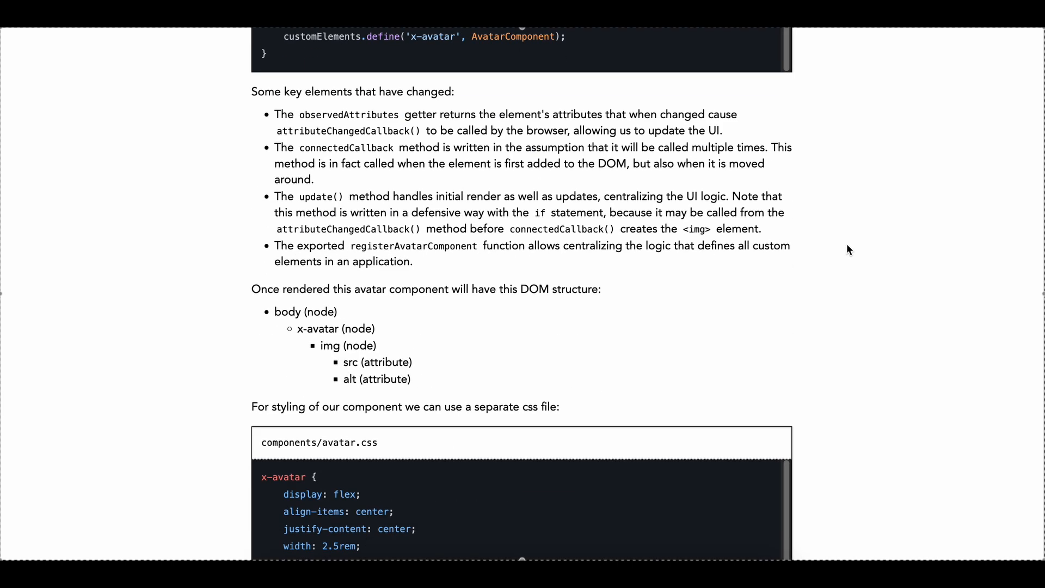
scroll(down, 3)
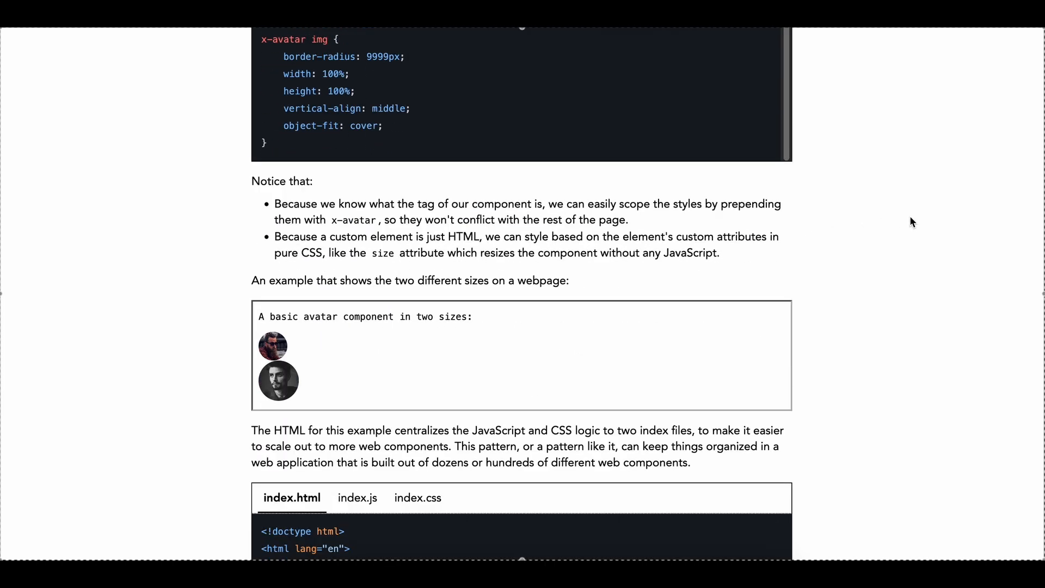
scroll(down, 3)
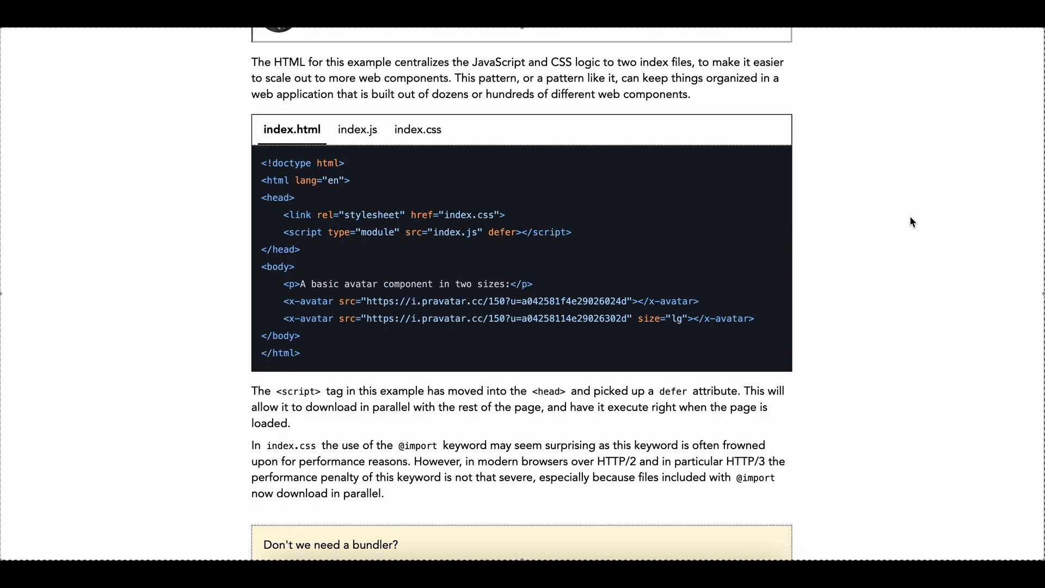
scroll(down, 3)
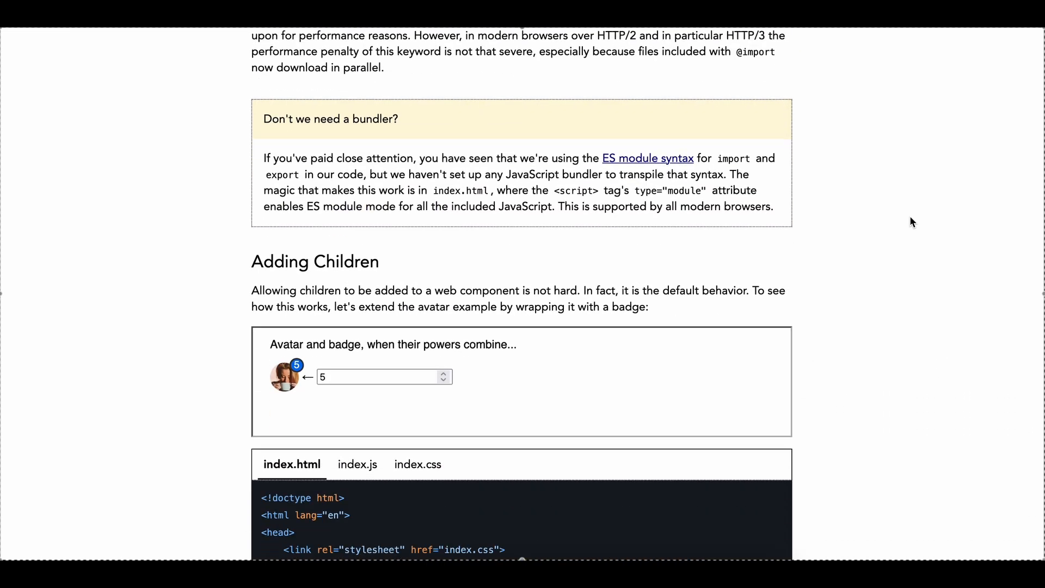
scroll(down, 3)
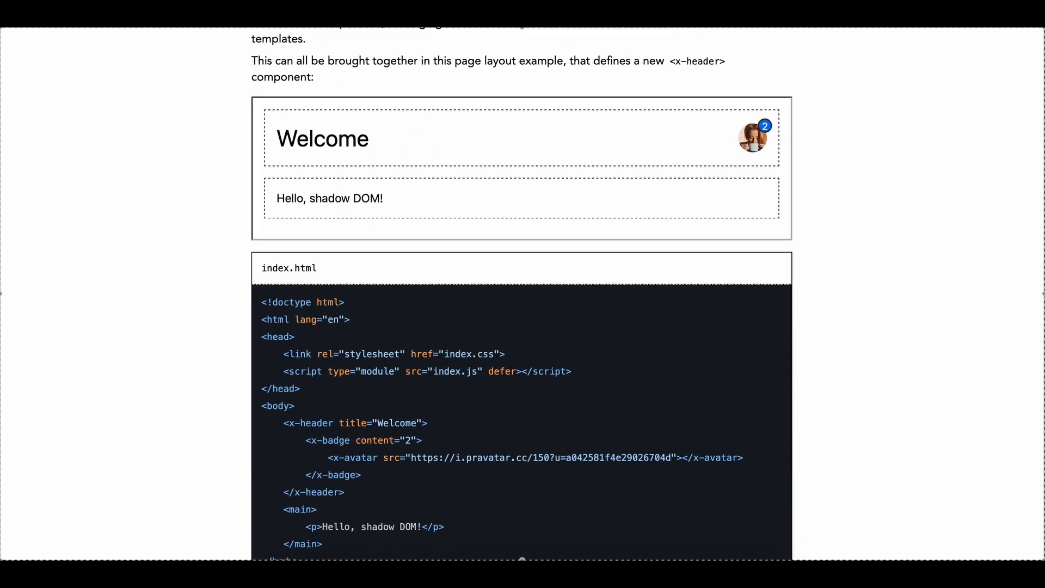
scroll(down, 3)
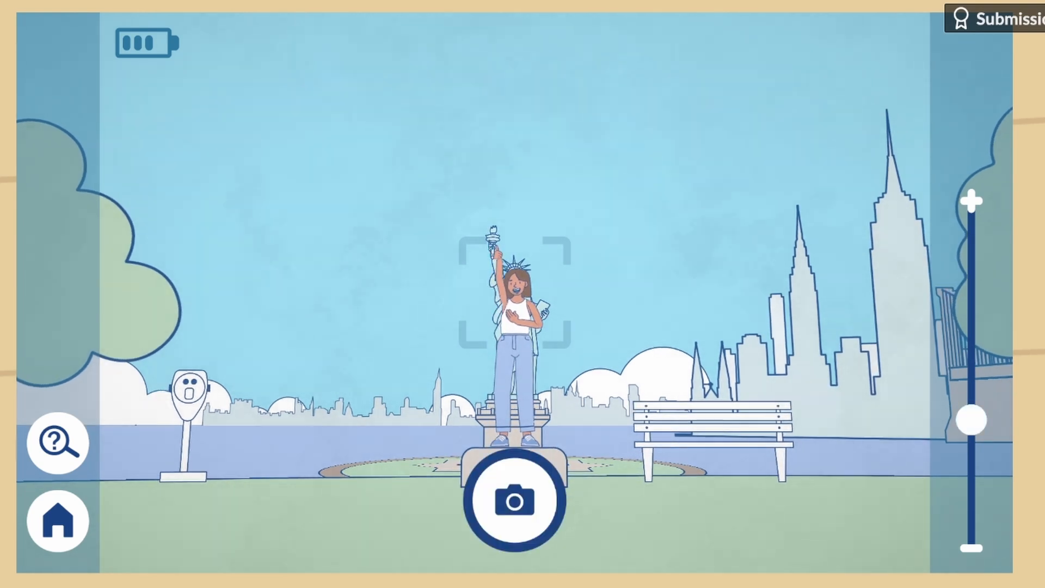
Use the camera button at the Statue of Liberty to reach the Empire State Building rooftop.
click(512, 502)
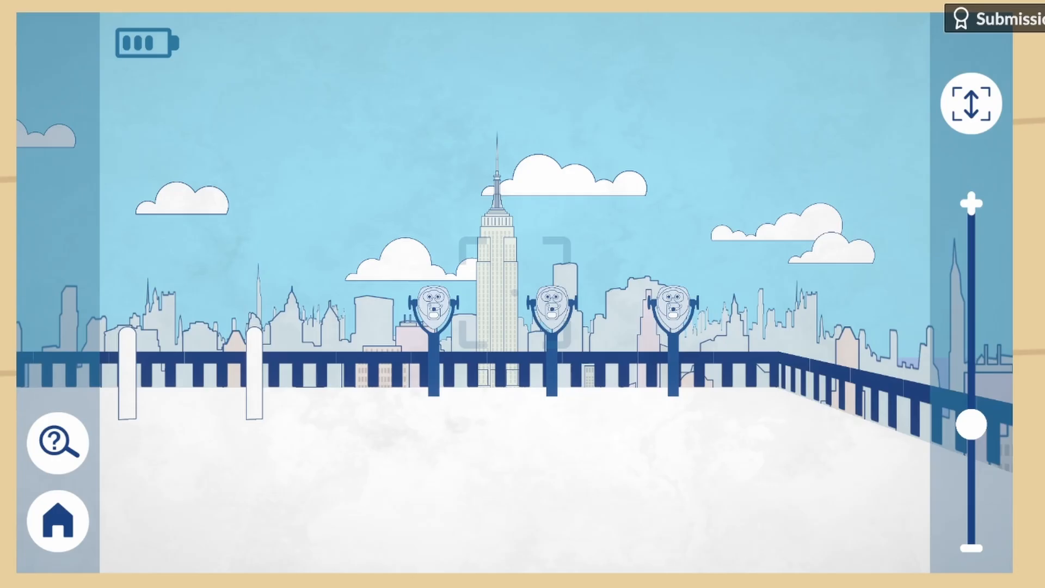